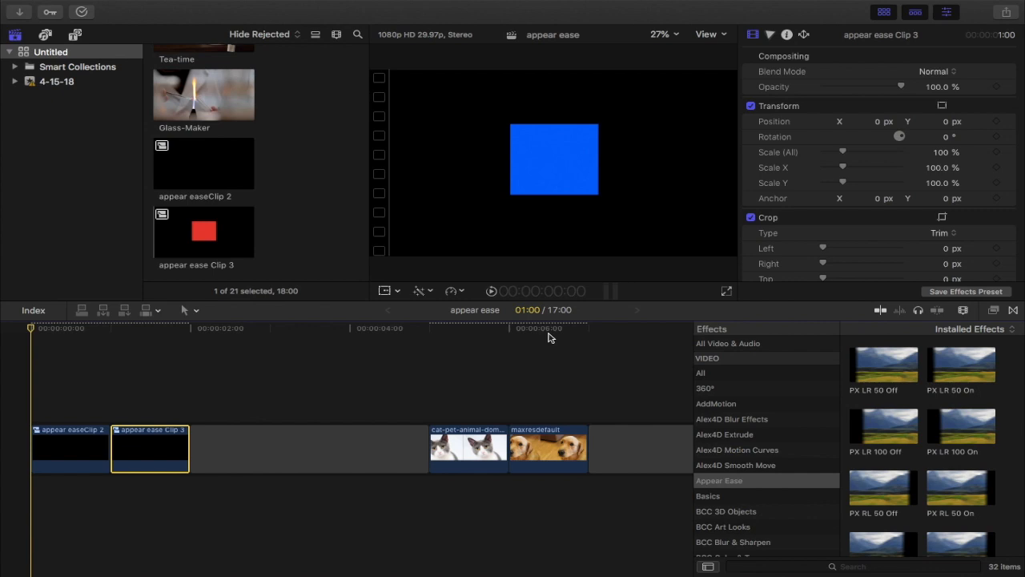
pyautogui.moveTo(695, 373)
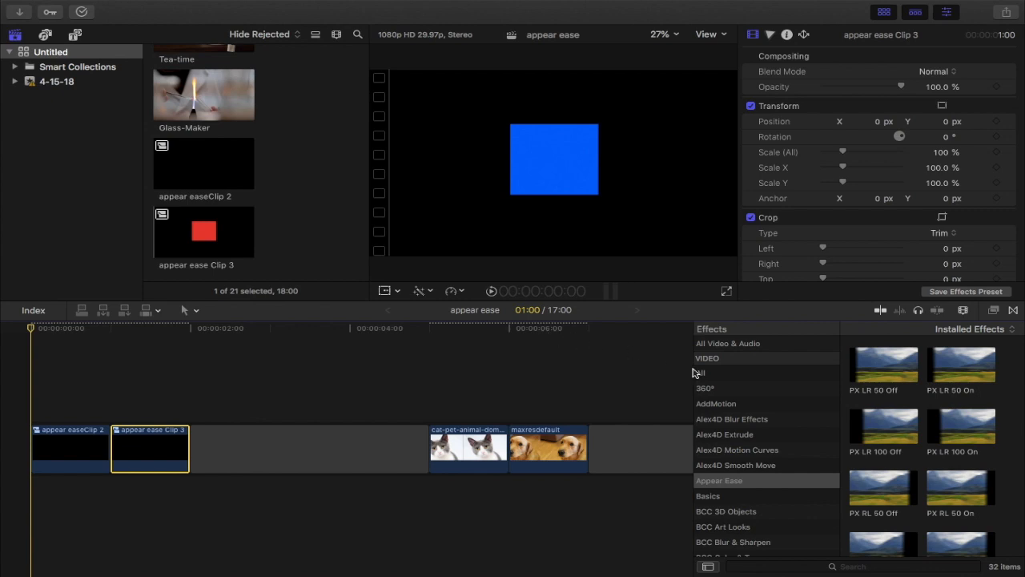
pyautogui.moveTo(768, 488)
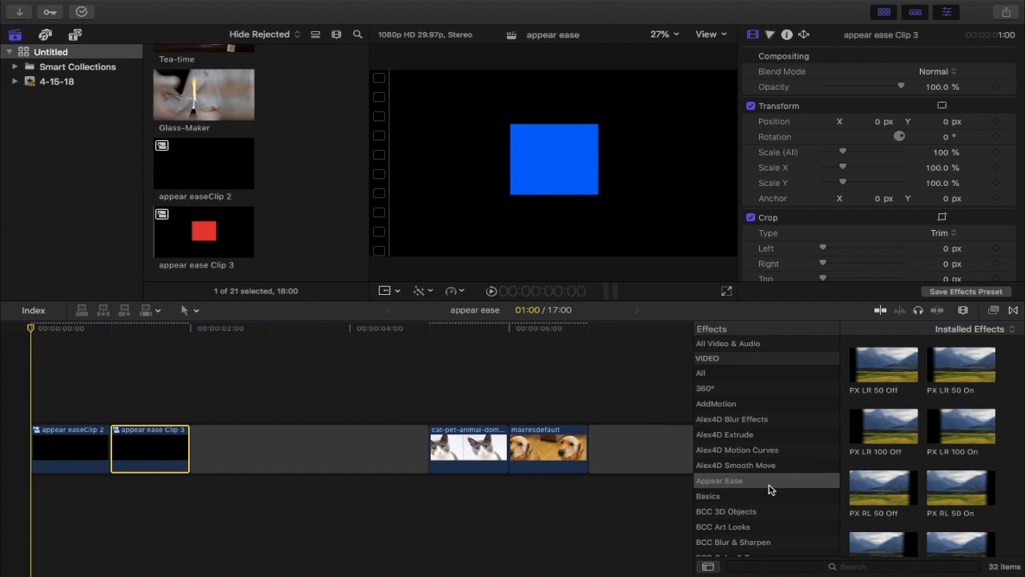
# Scroll the Appear Ease effects down toward the RX 180 rotation presets.
pyautogui.scroll(-3)
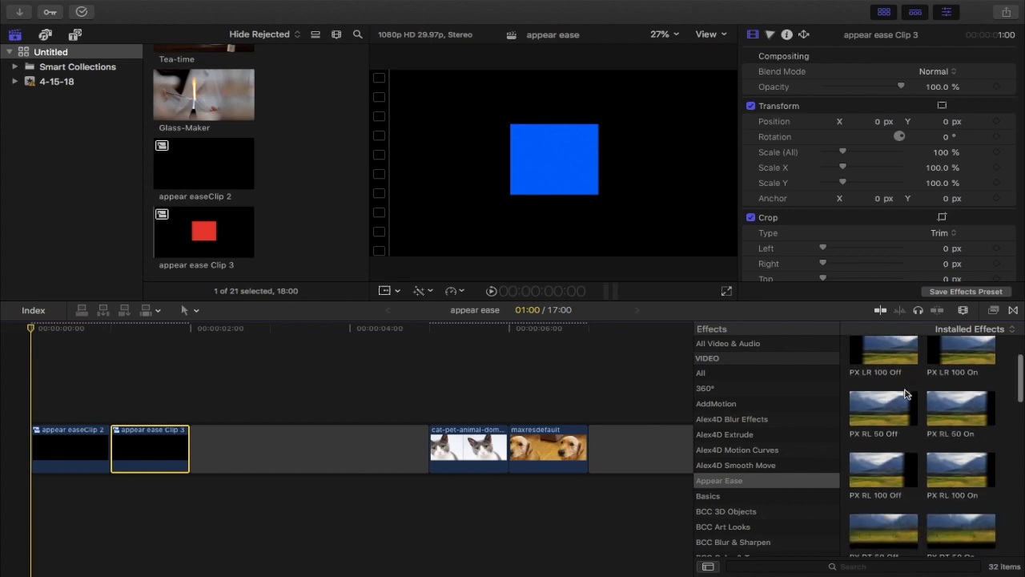
pyautogui.scroll(-3)
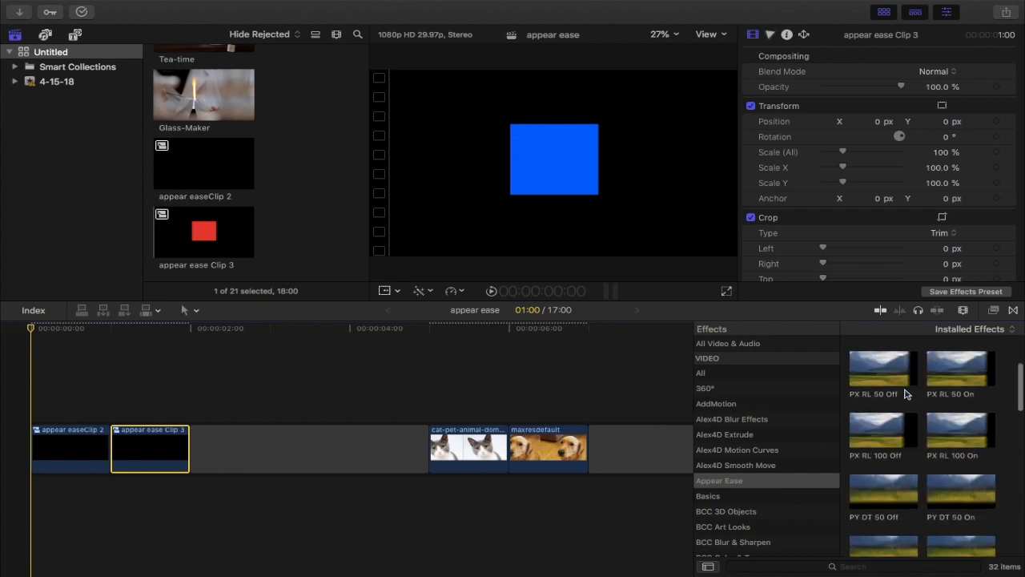
pyautogui.scroll(-3)
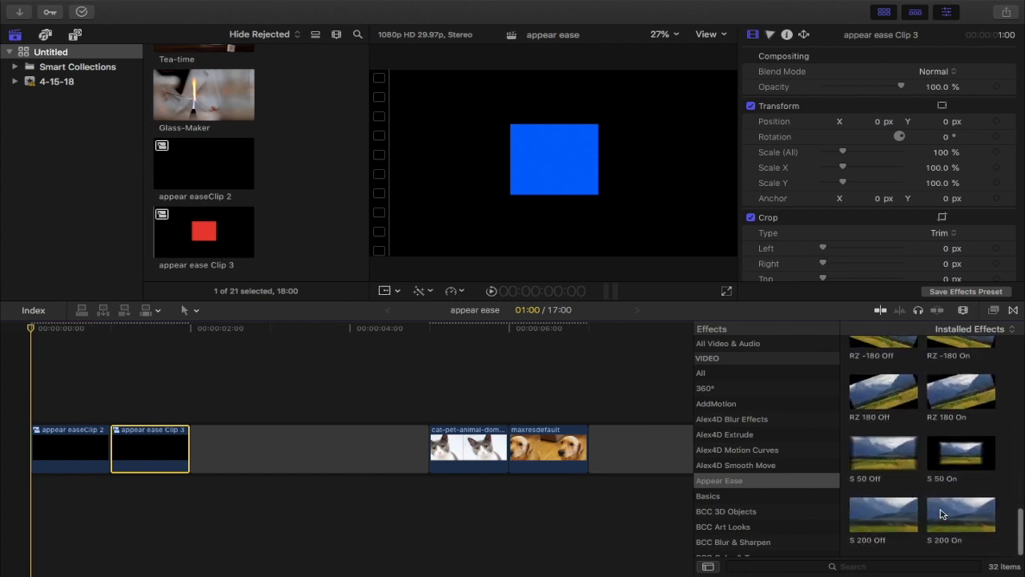
pyautogui.scroll(-3)
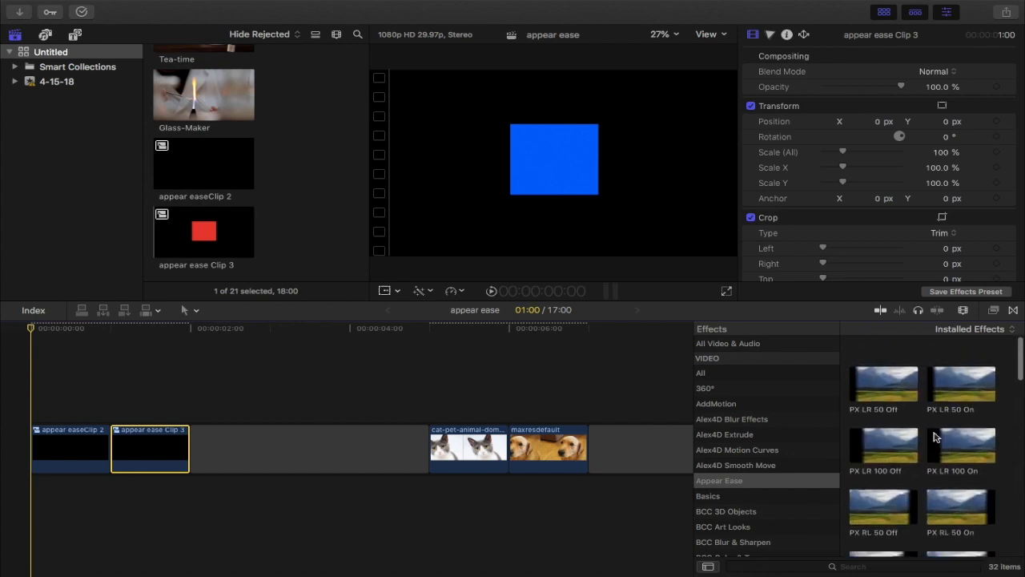
pyautogui.scroll(-3)
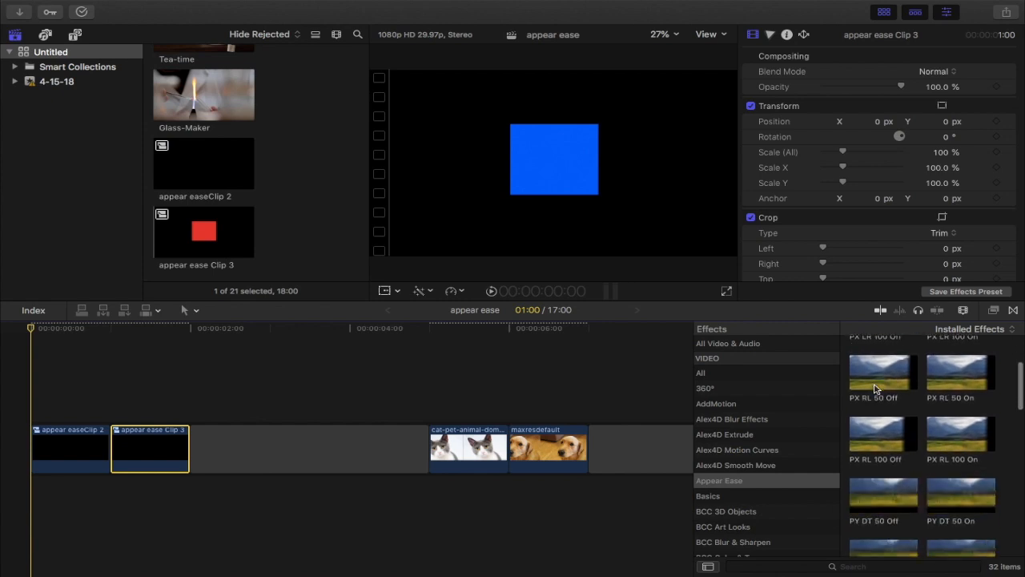
pyautogui.scroll(-3)
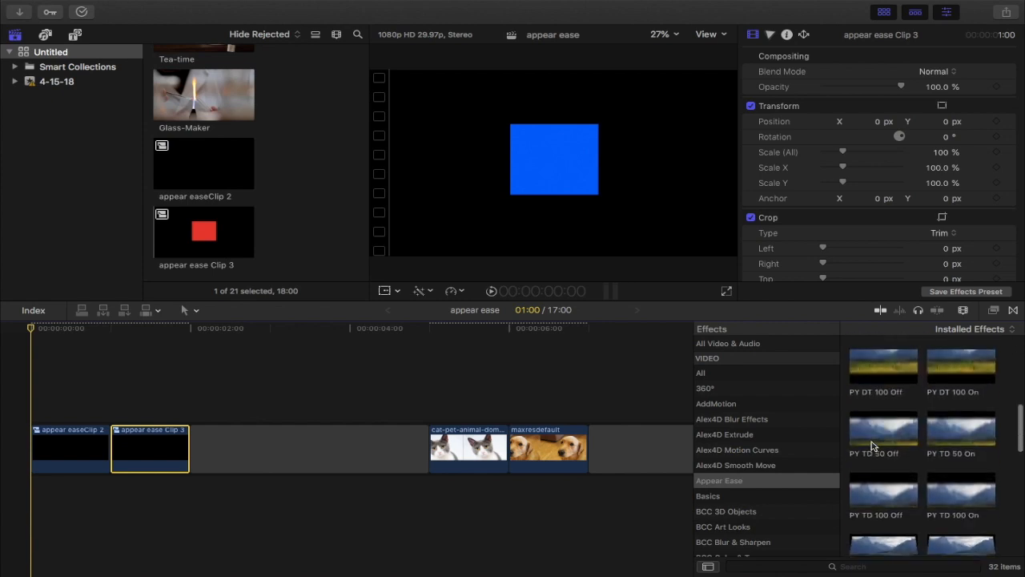
pyautogui.scroll(-3)
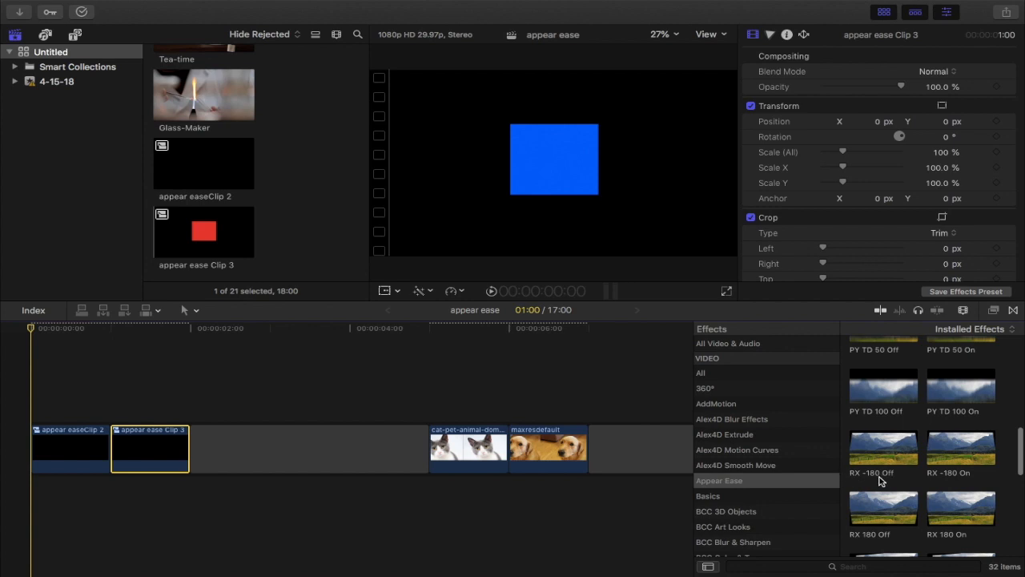
pyautogui.scroll(-3)
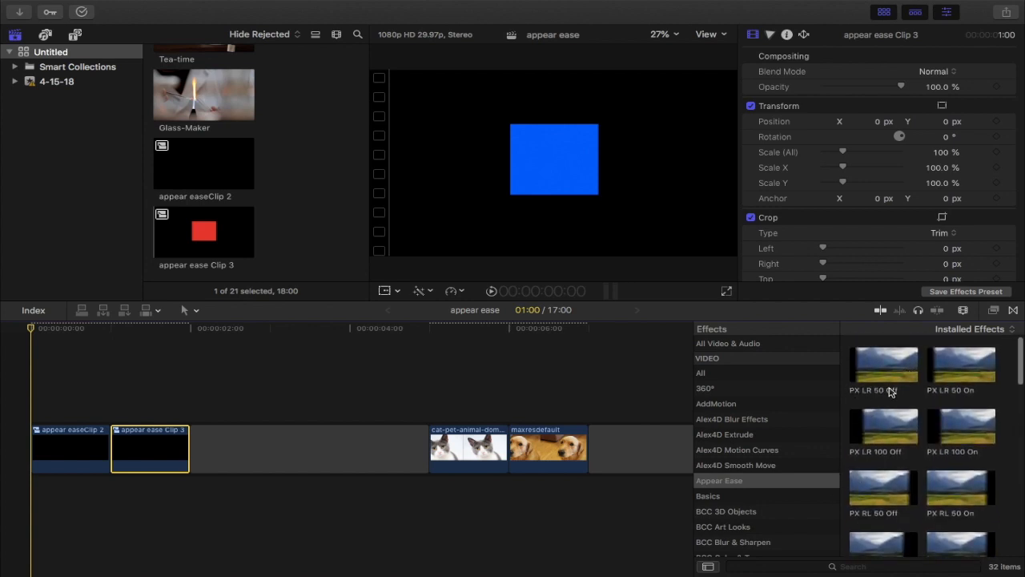
pyautogui.scroll(-3)
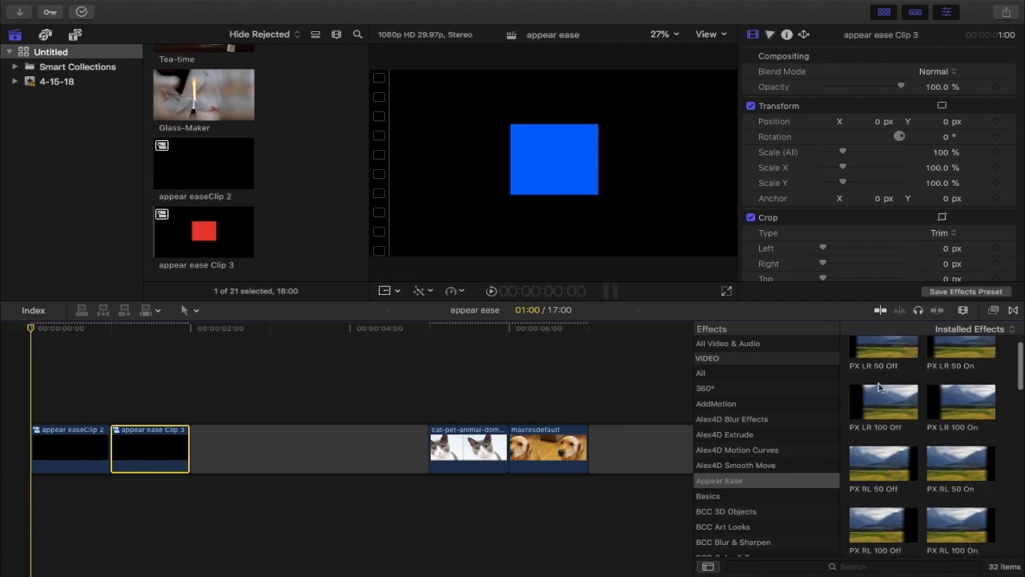
pyautogui.moveTo(919, 481)
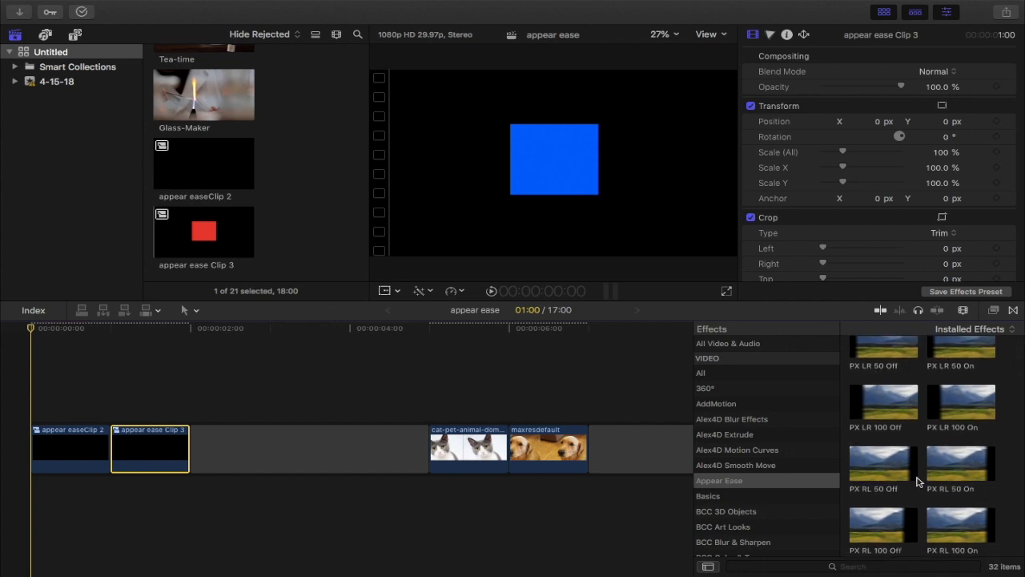
# Continue scrolling to bring the RY and RZ 180/-180 rotation presets into view.
pyautogui.scroll(-3)
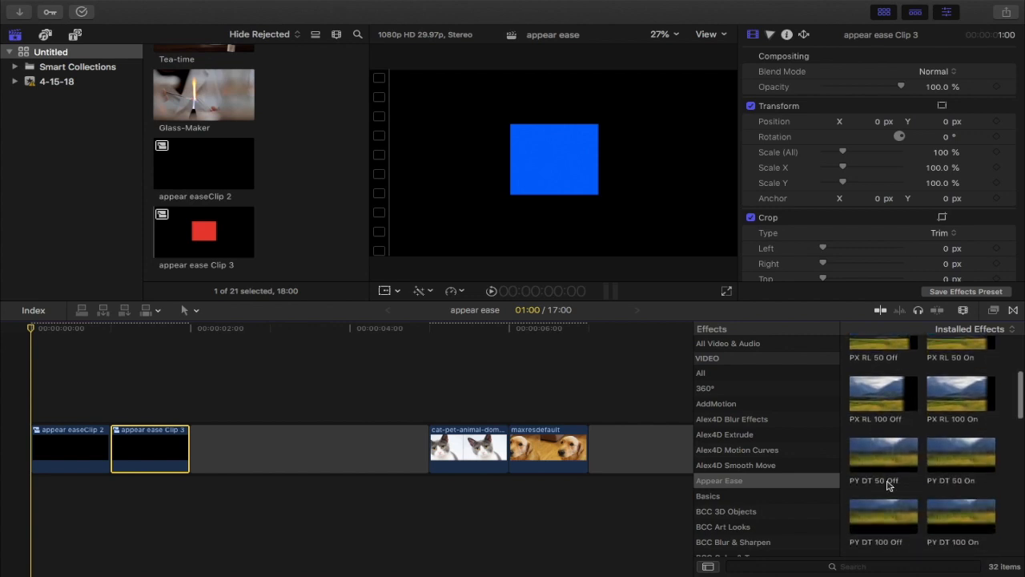
pyautogui.scroll(3)
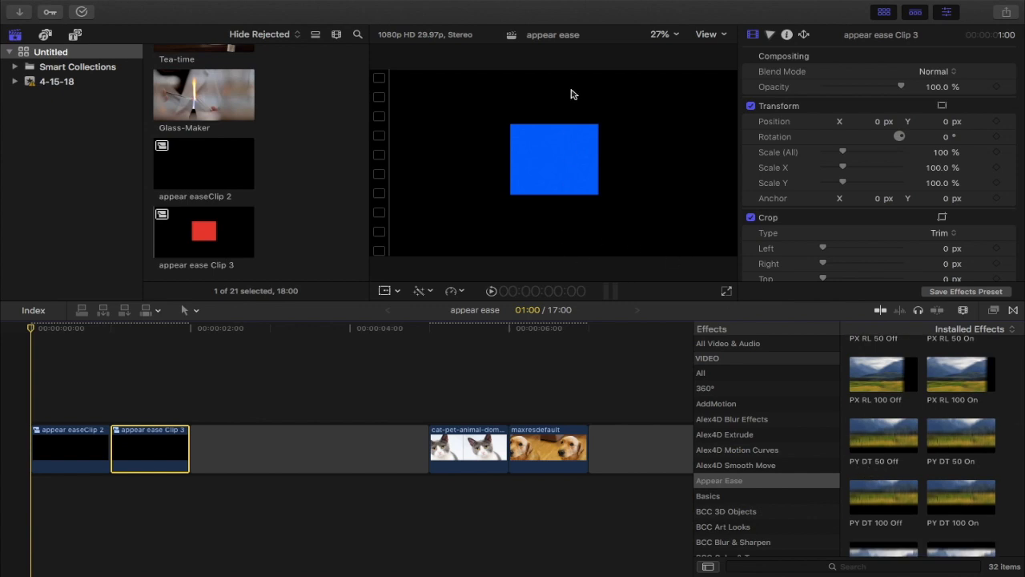
pyautogui.moveTo(910, 454)
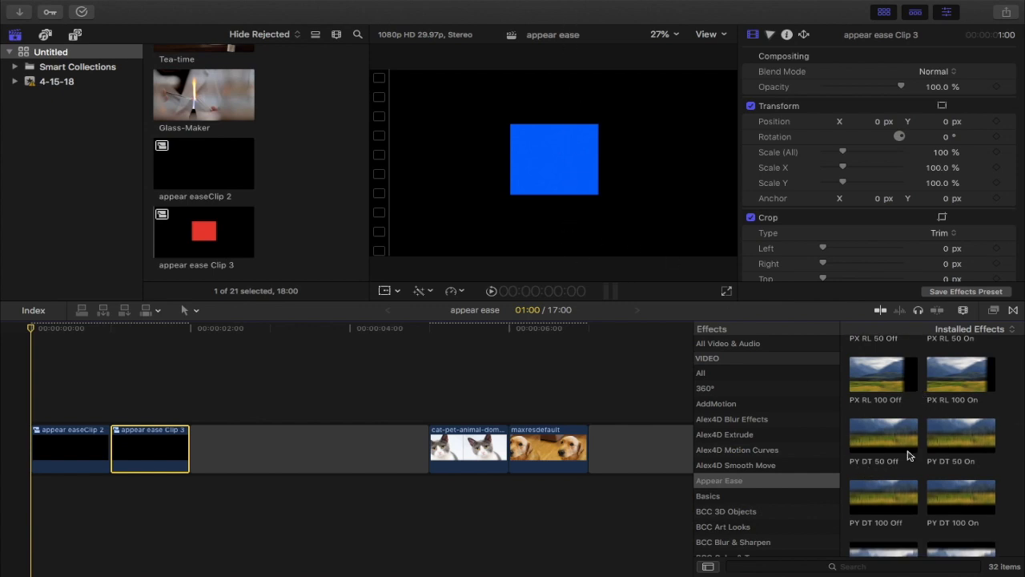
pyautogui.scroll(-3)
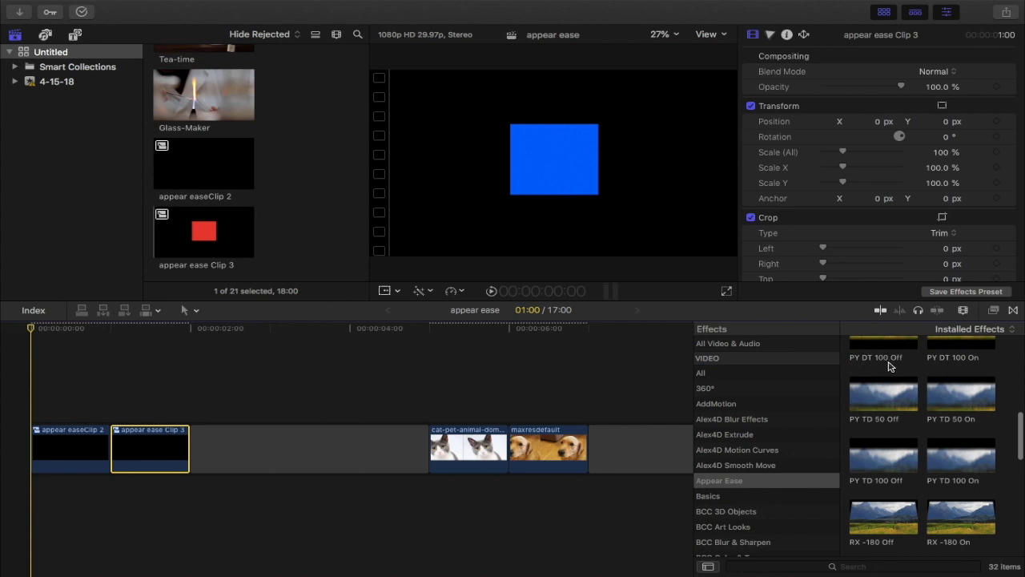
pyautogui.moveTo(919, 378)
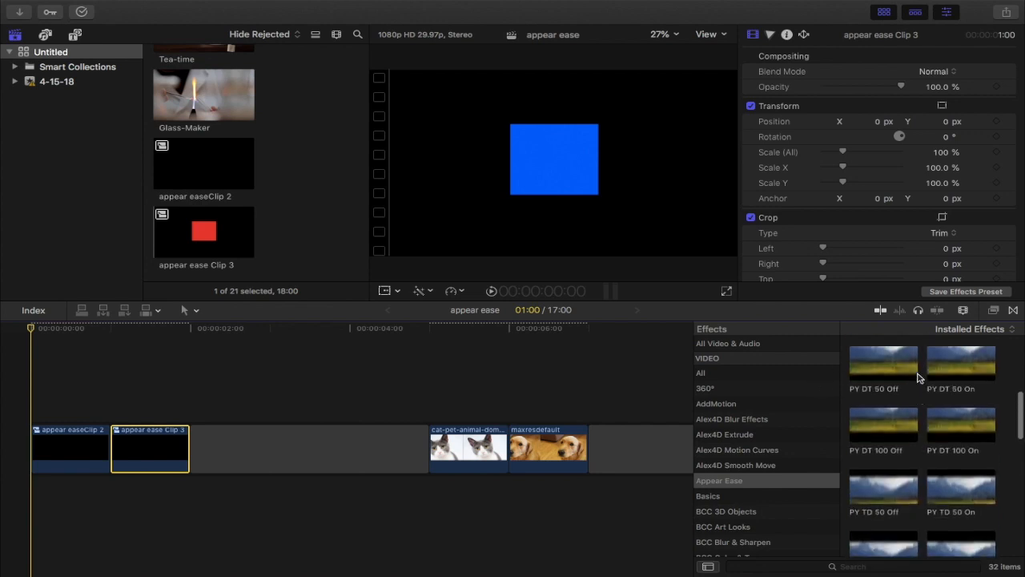
pyautogui.scroll(-3)
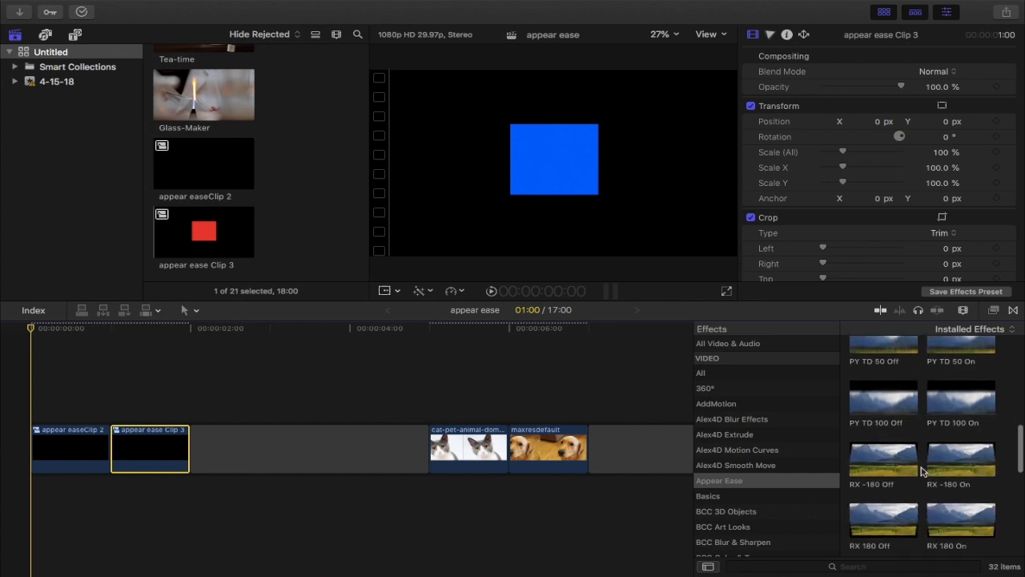
pyautogui.moveTo(543, 333)
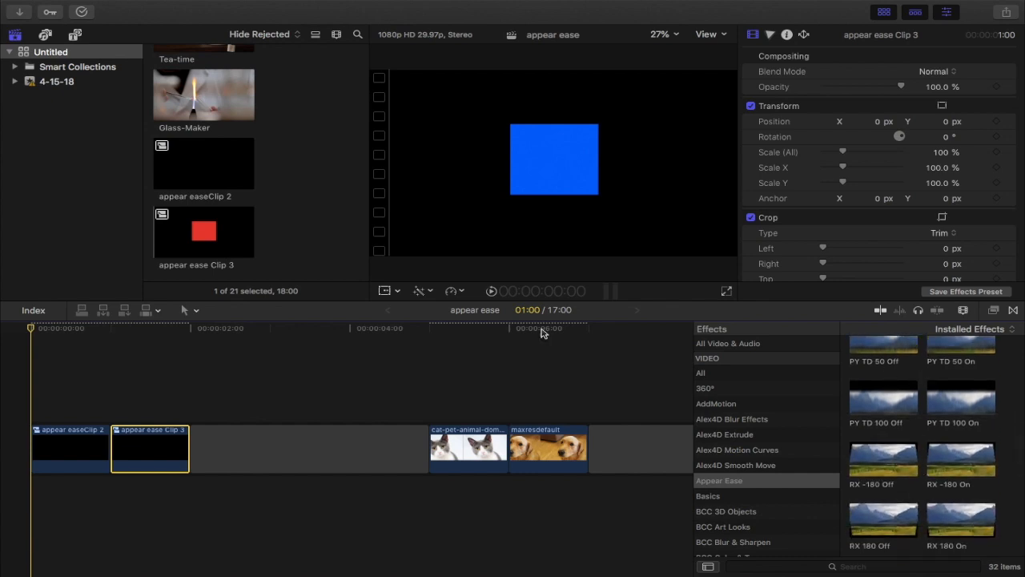
pyautogui.moveTo(104, 362)
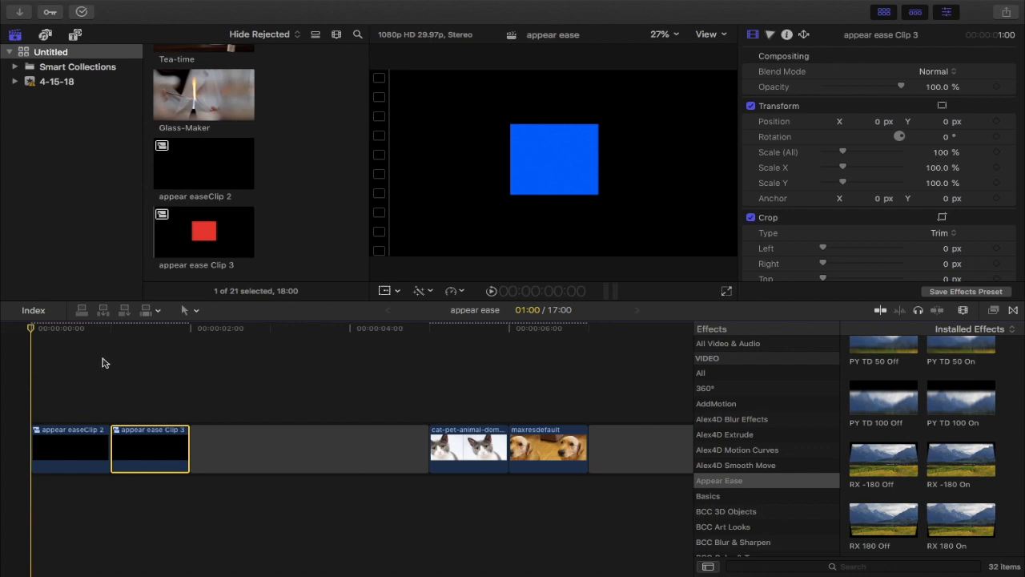
pyautogui.moveTo(117, 359)
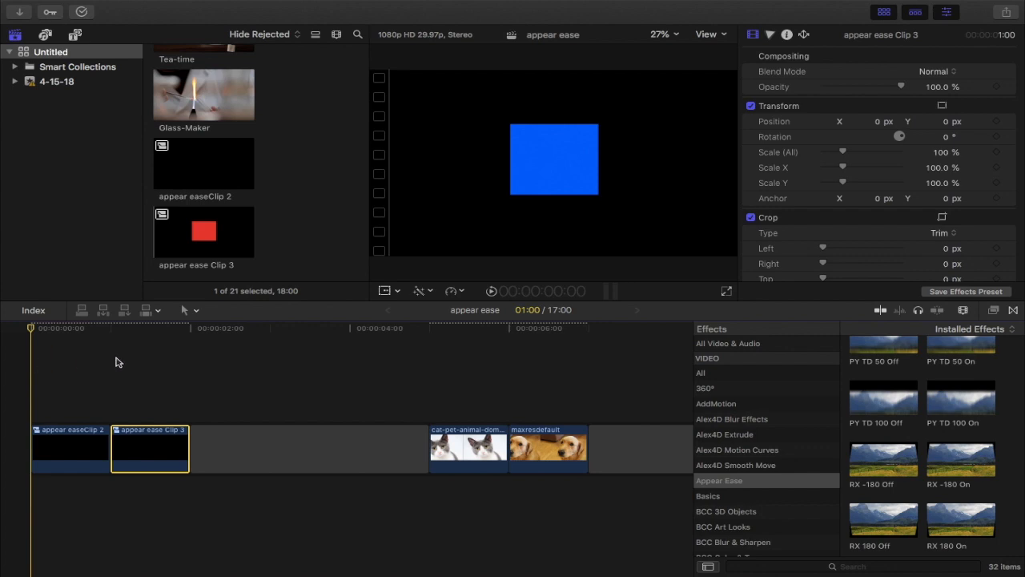
pyautogui.moveTo(184, 372)
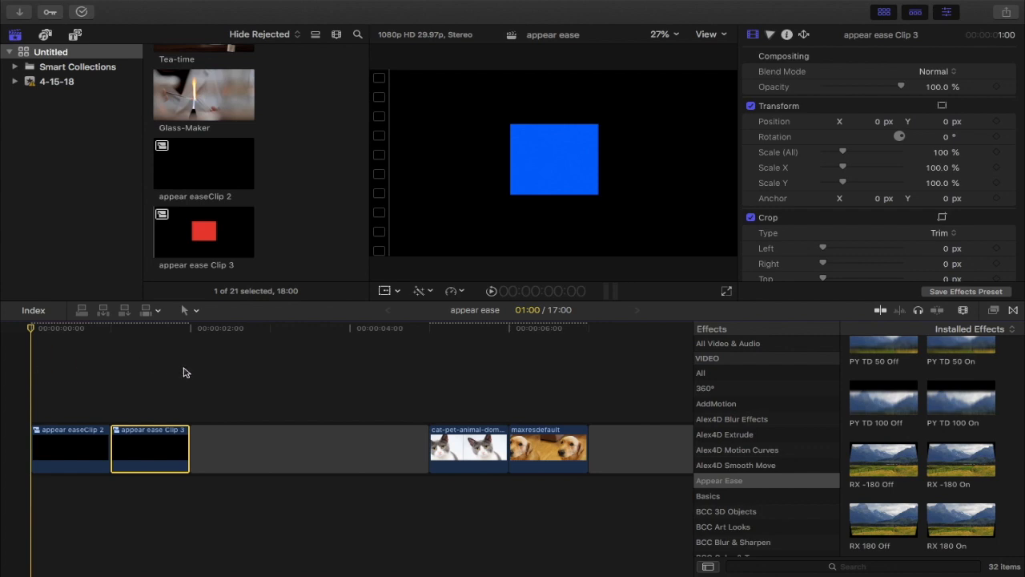
pyautogui.scroll(-3)
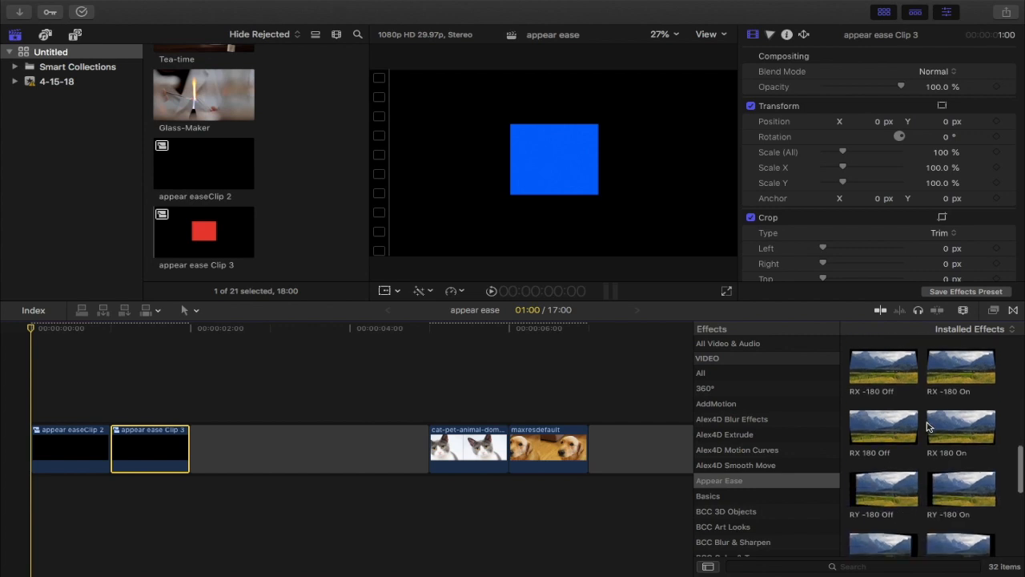
pyautogui.scroll(3)
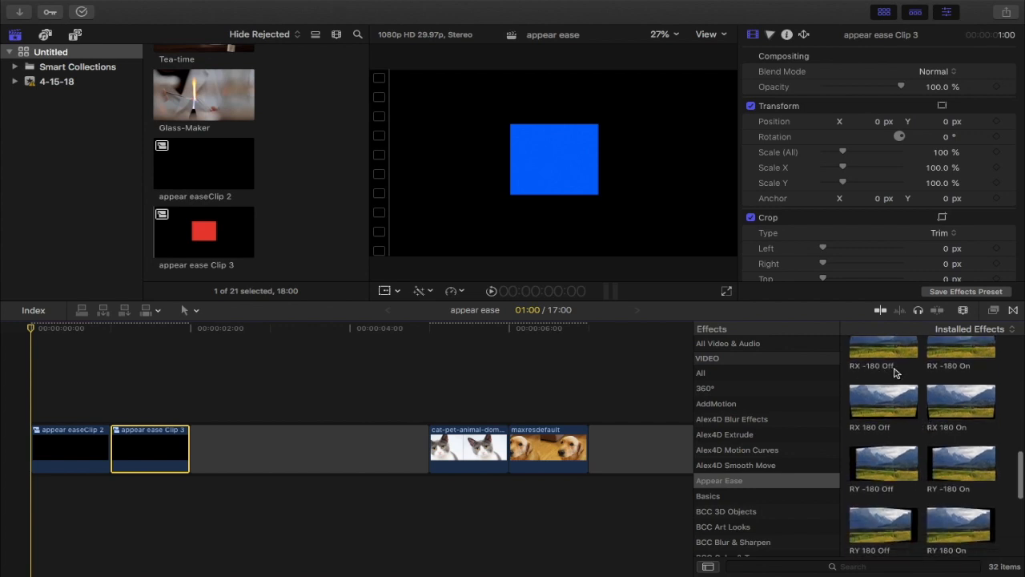
pyautogui.scroll(-3)
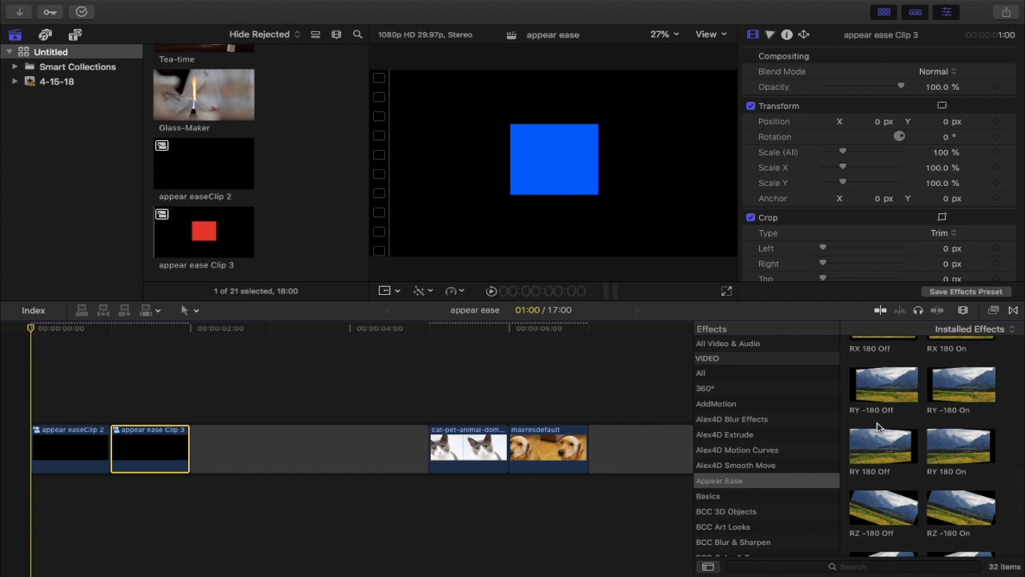
pyautogui.moveTo(859, 418)
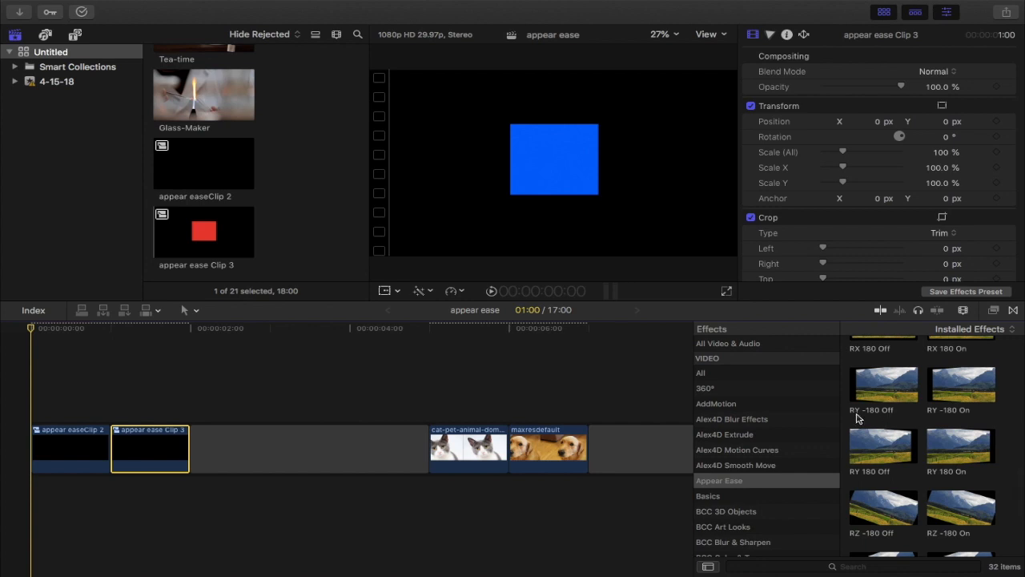
# Scroll the Appear Ease effects down to the S 50 and S 200 scale presets.
pyautogui.scroll(-3)
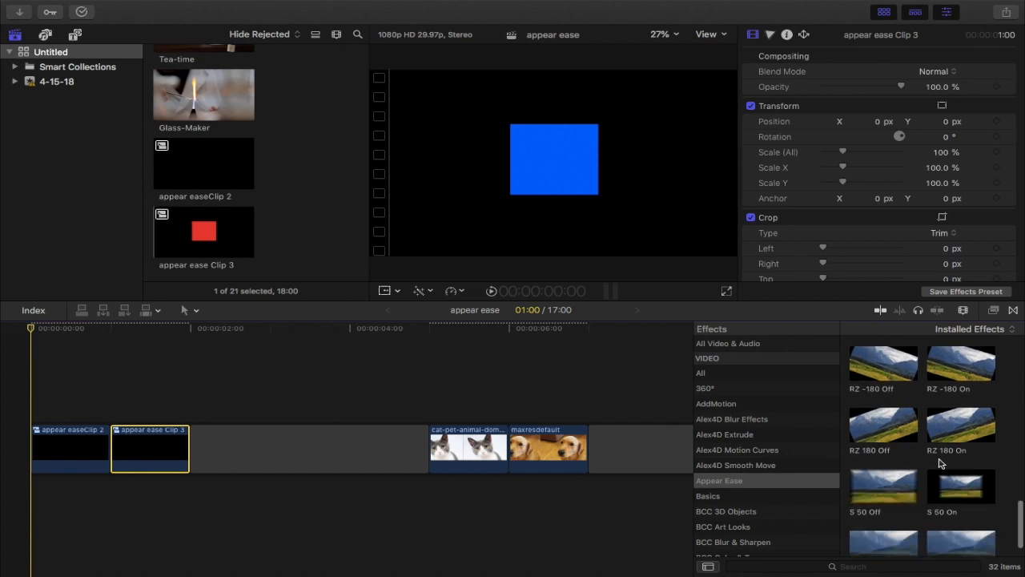
pyautogui.scroll(-3)
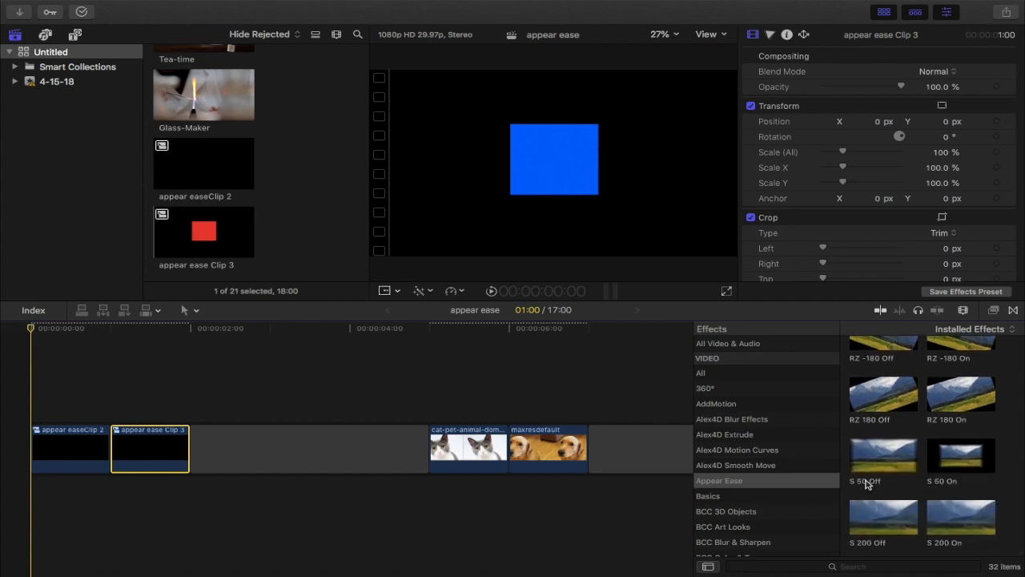
pyautogui.moveTo(738, 448)
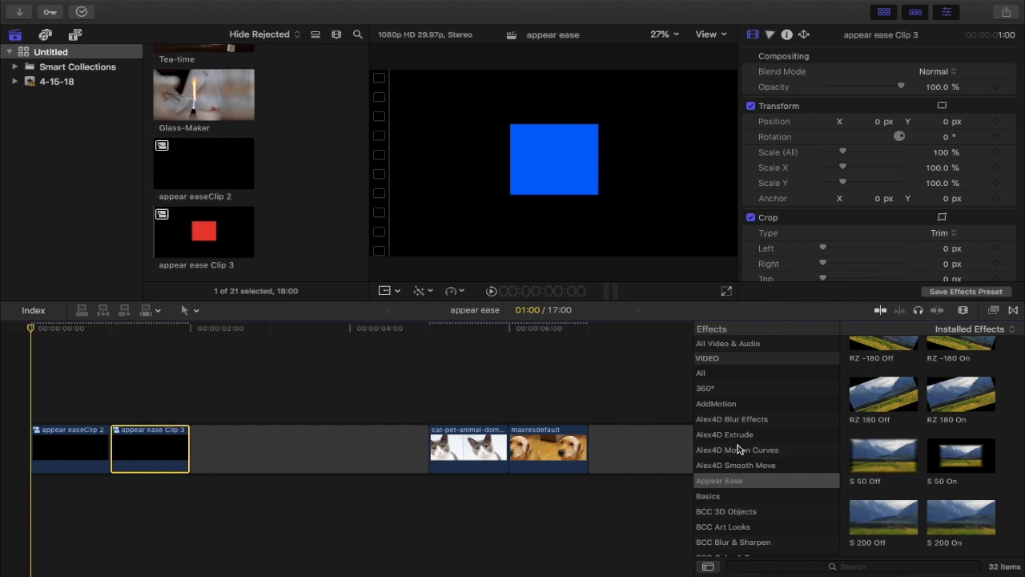
pyautogui.moveTo(818, 445)
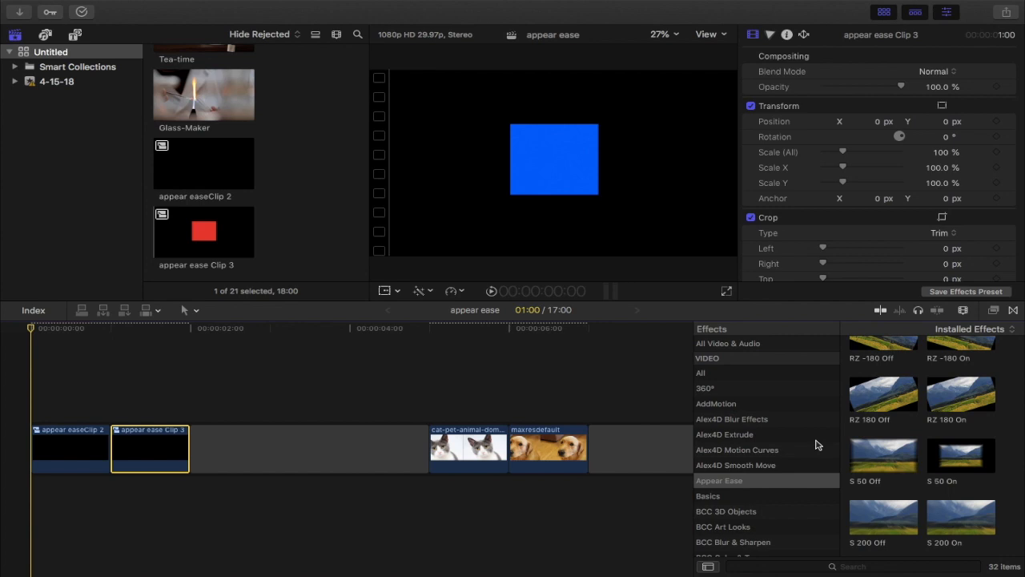
pyautogui.moveTo(884, 461)
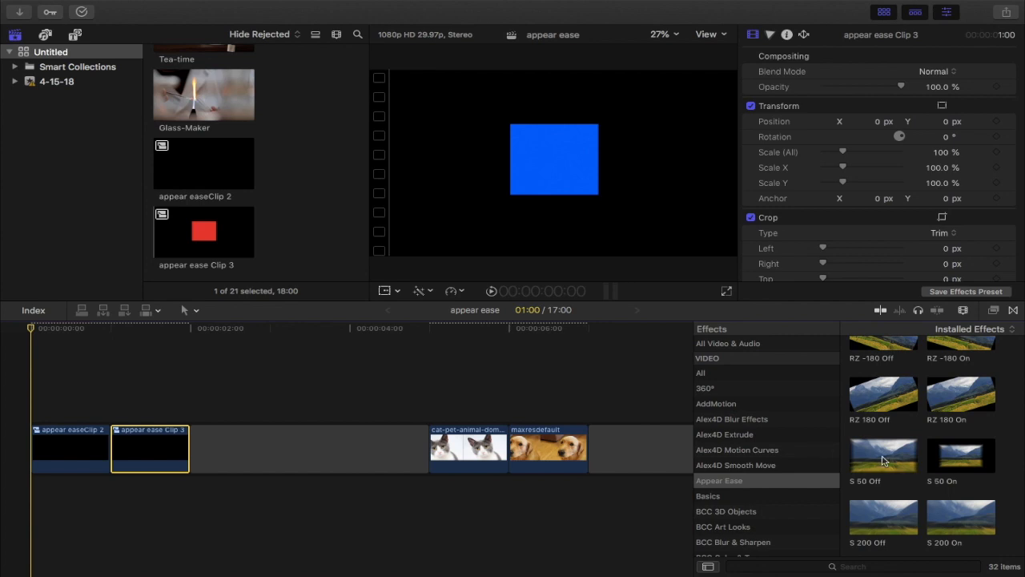
pyautogui.moveTo(992, 381)
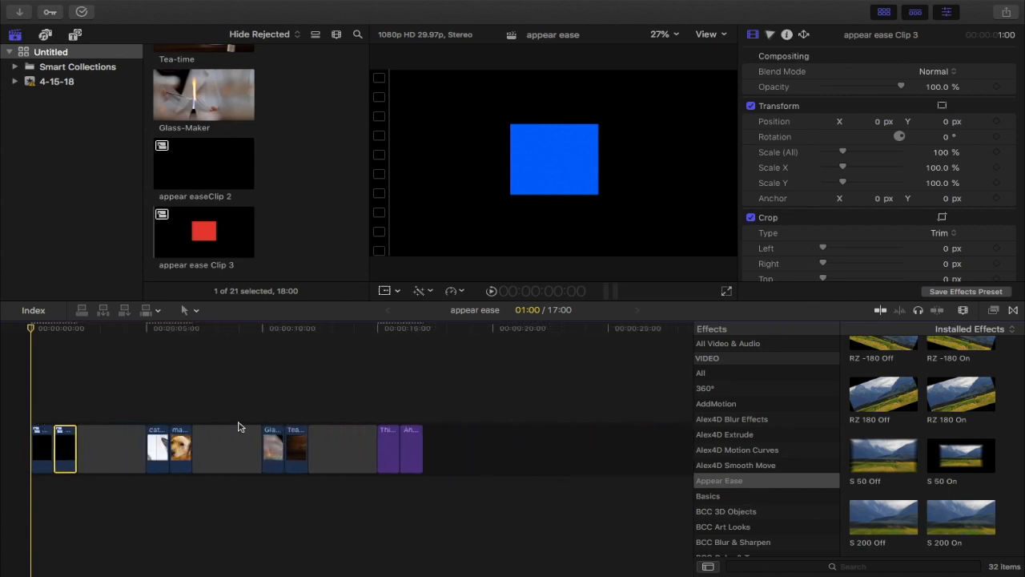
pyautogui.moveTo(179, 338)
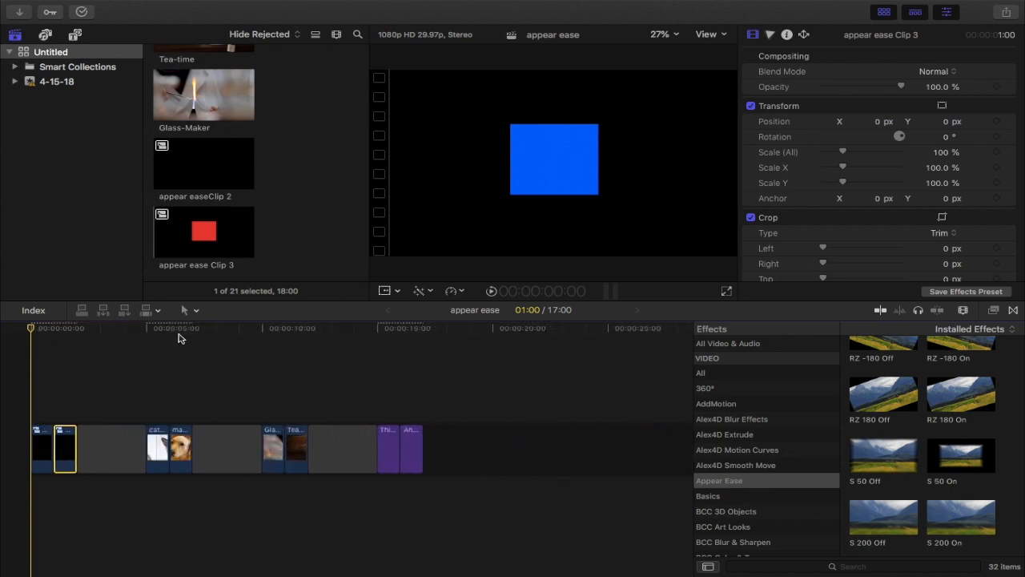
# Preview clips in the timeline and scroll to the PX RL 100 On preset for the red square clip.
pyautogui.click(296, 327)
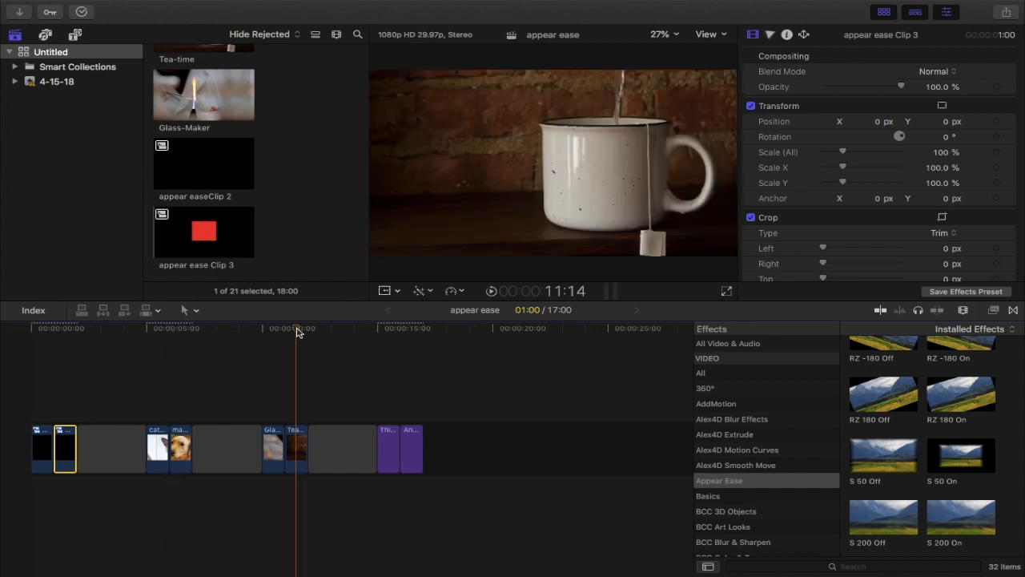
pyautogui.click(391, 326)
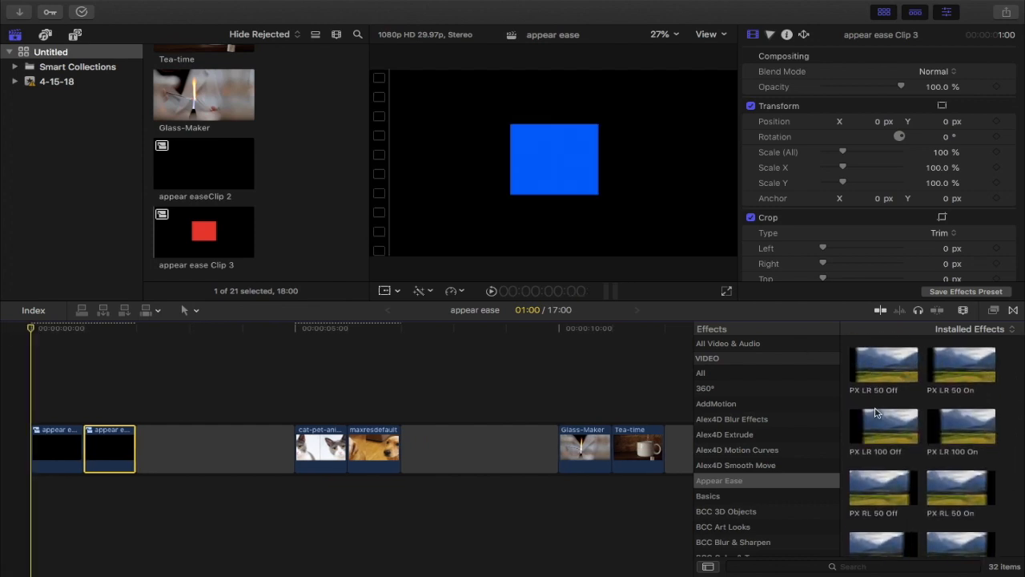
pyautogui.scroll(-3)
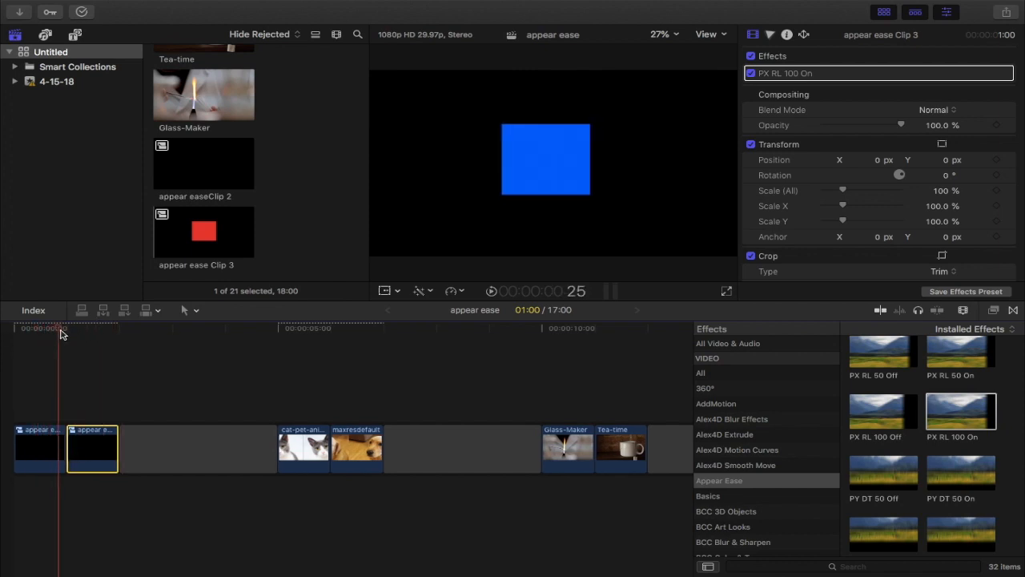
pyautogui.click(99, 326)
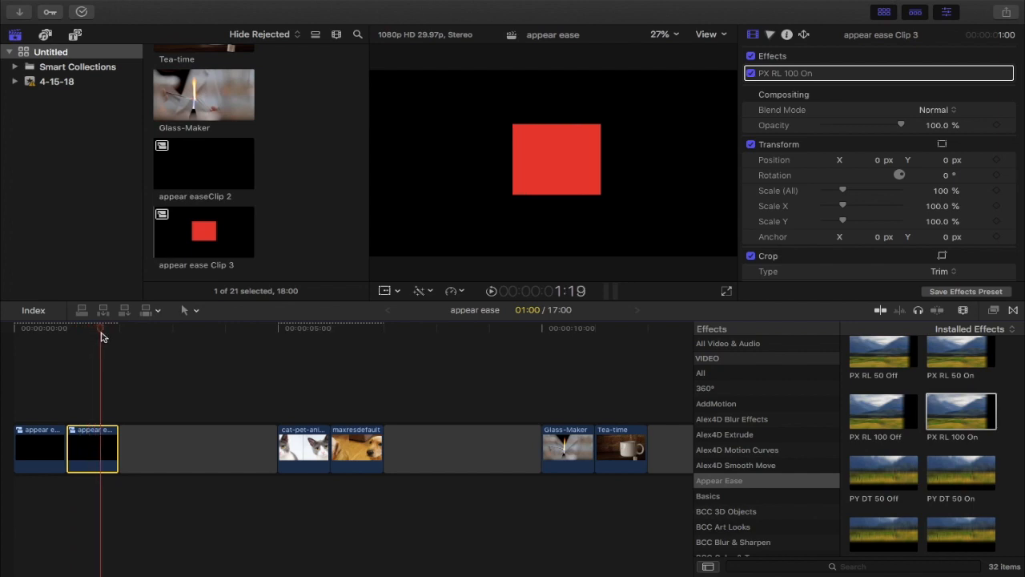
pyautogui.click(20, 327)
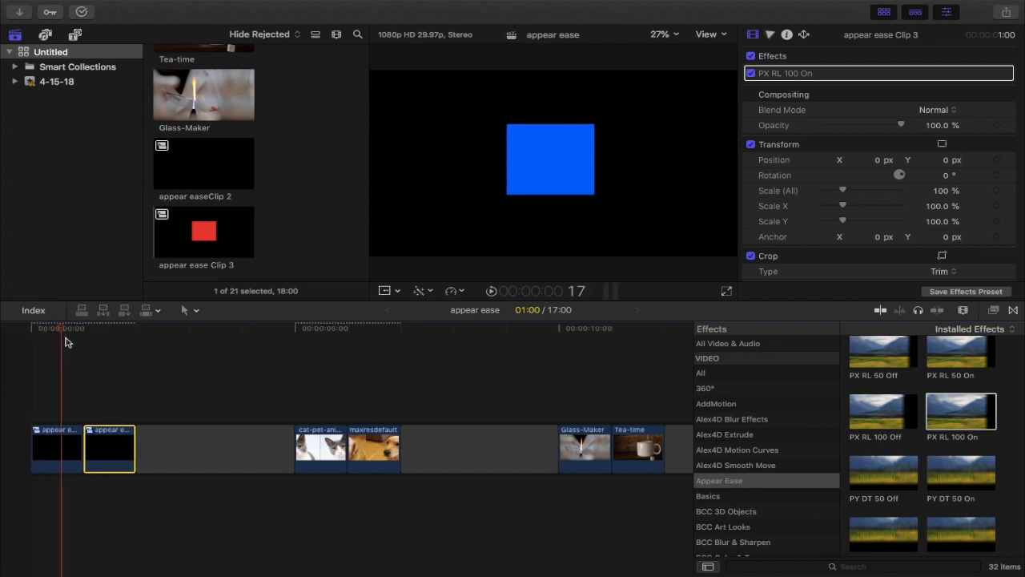
pyautogui.click(124, 329)
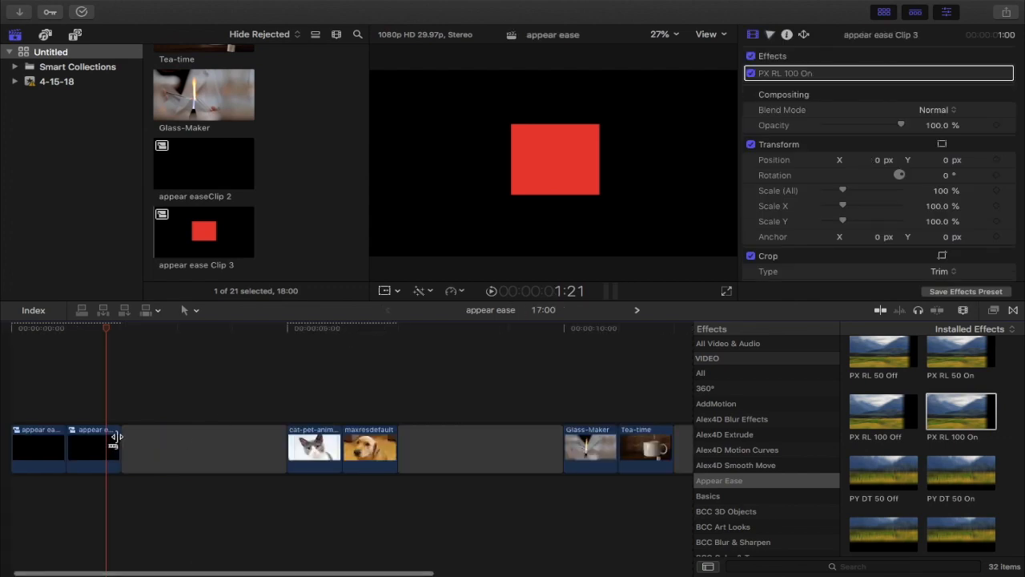
pyautogui.click(93, 445)
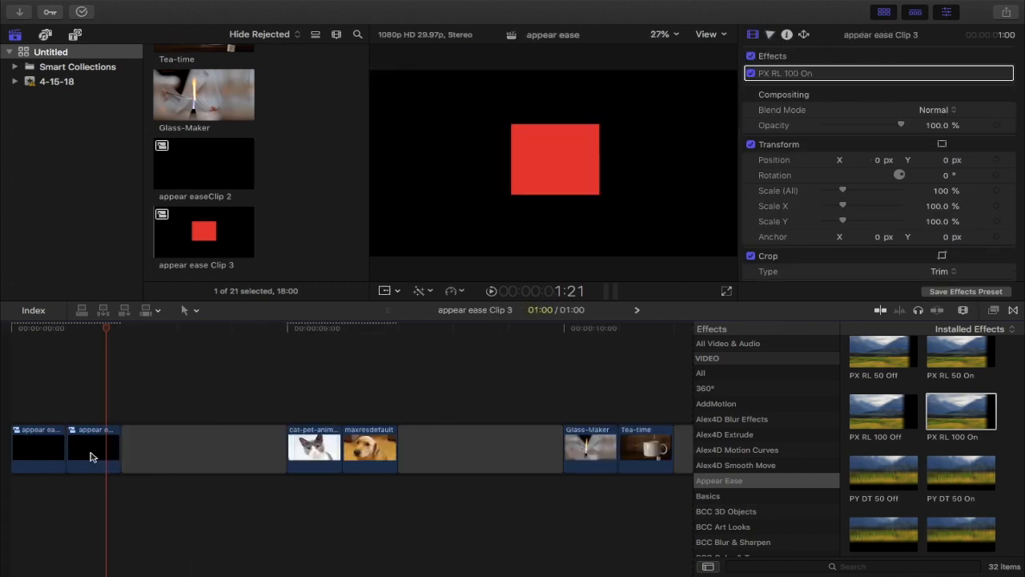
pyautogui.click(391, 311)
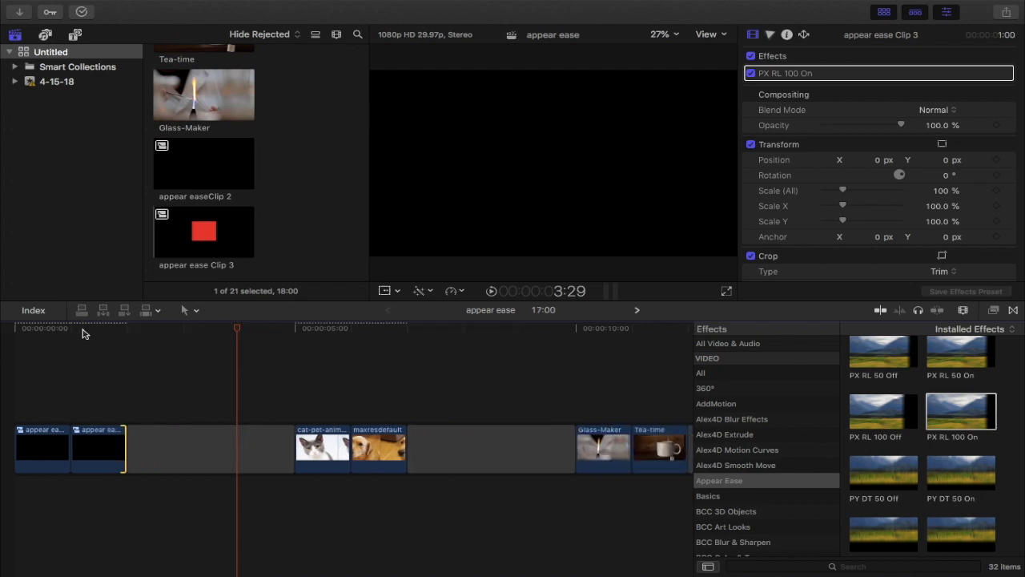
pyautogui.moveTo(253, 325)
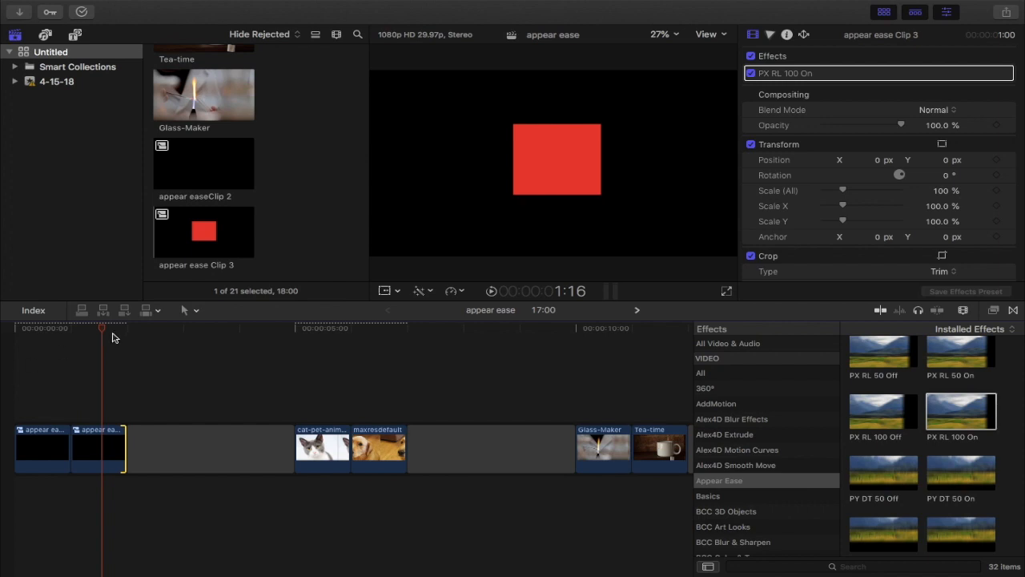
pyautogui.click(192, 327)
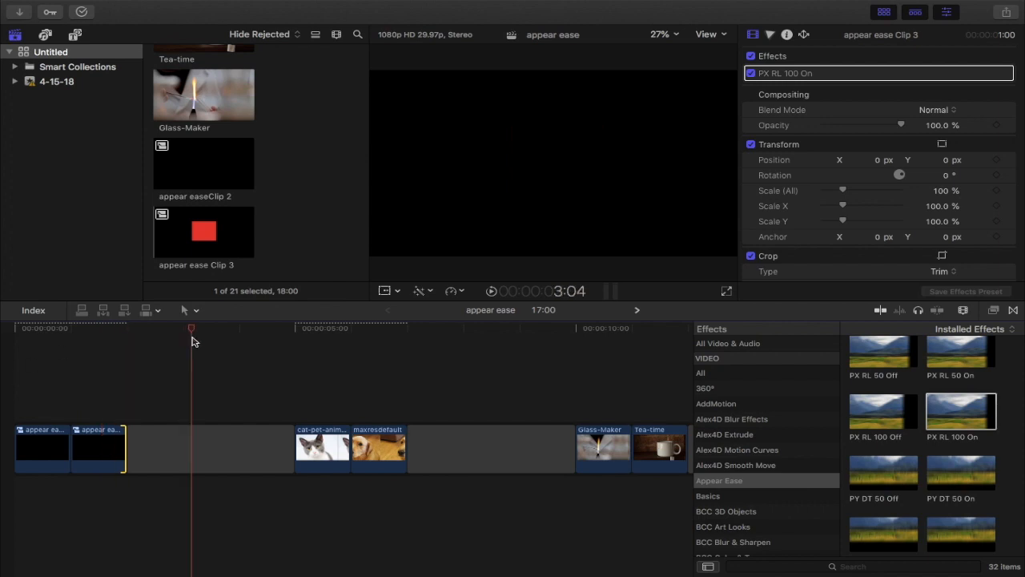
# Preview the dog and cat clips and scroll the effects to the PY DT position presets.
pyautogui.click(349, 327)
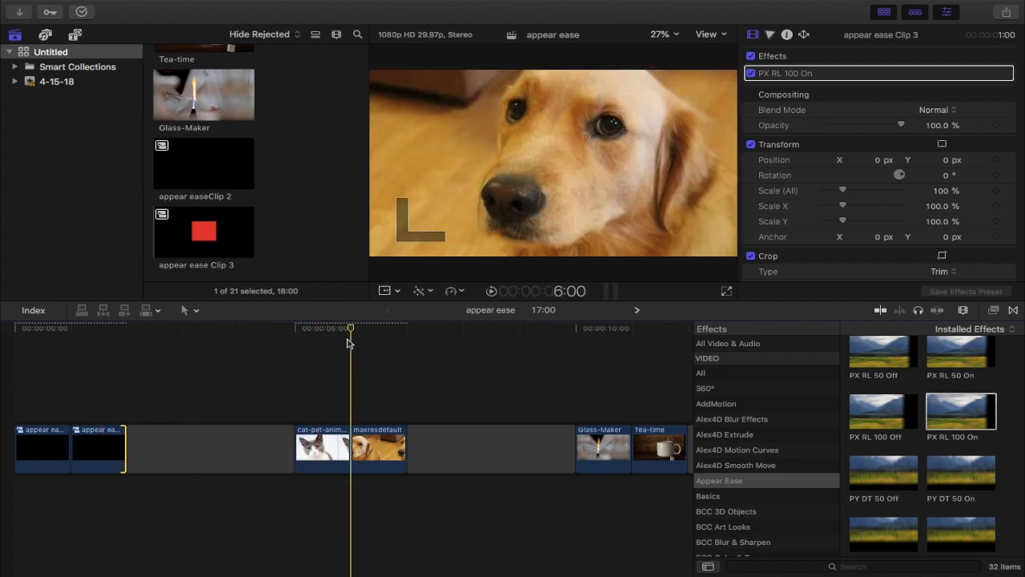
pyautogui.click(330, 328)
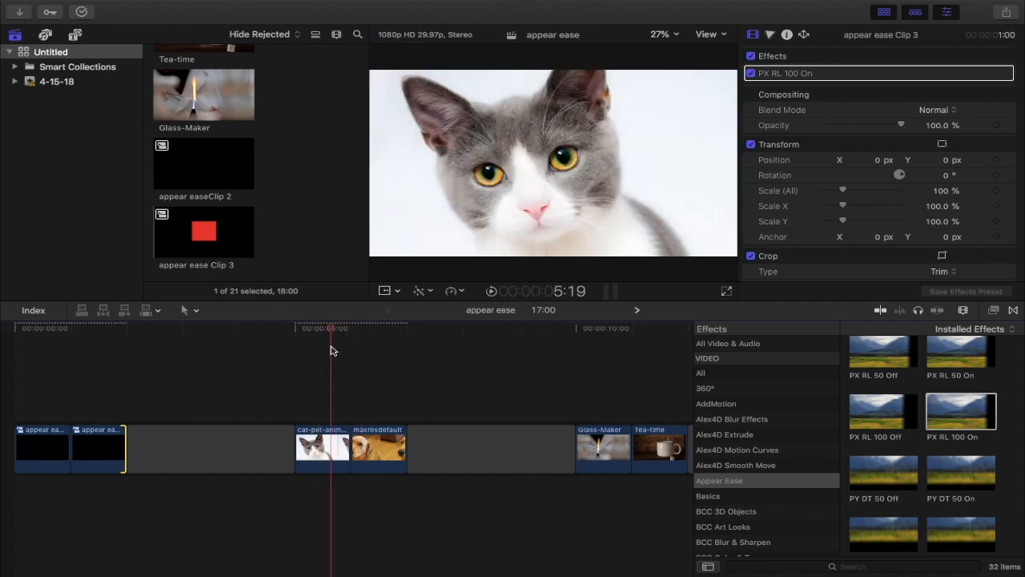
pyautogui.scroll(-3)
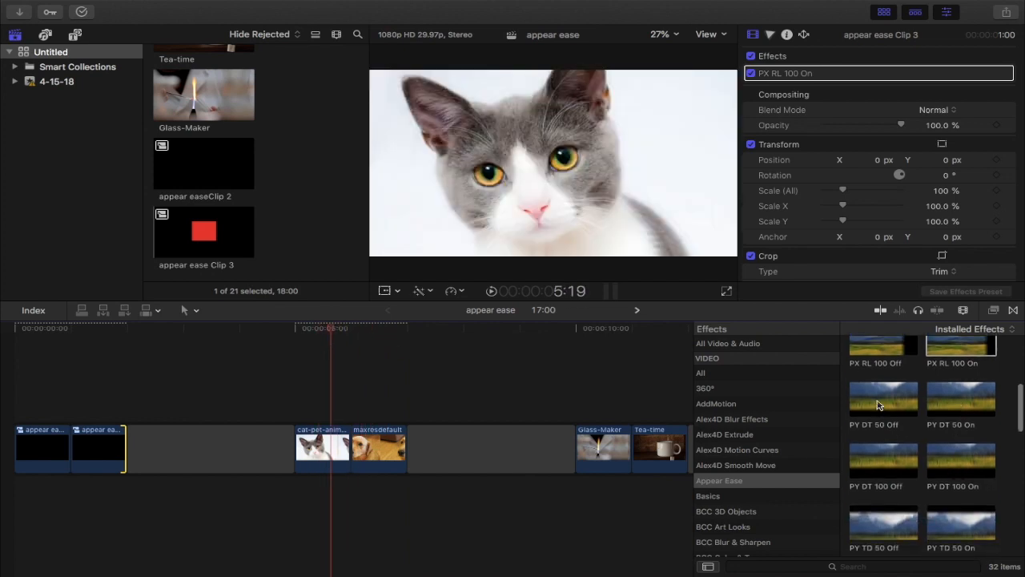
pyautogui.scroll(-3)
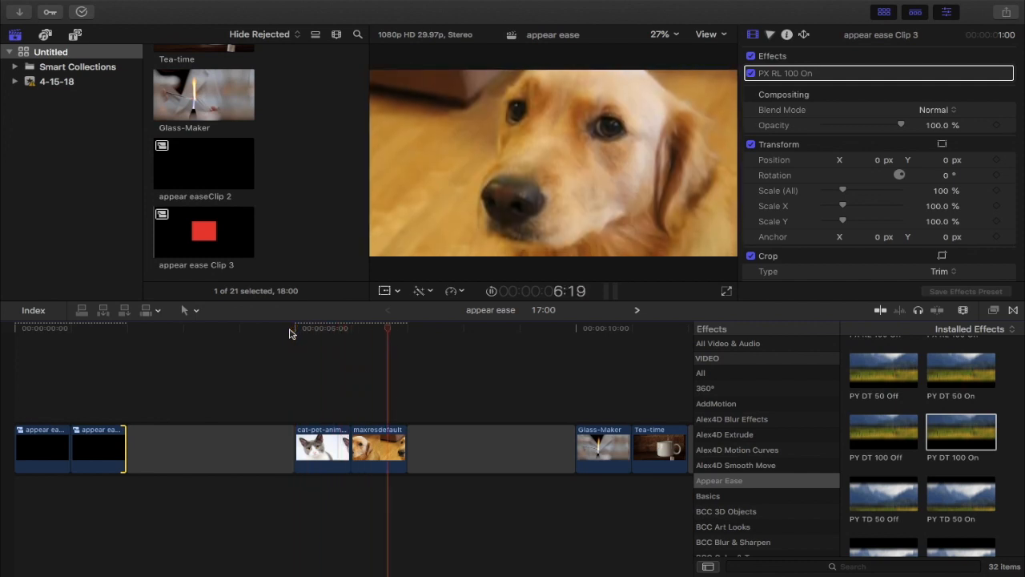
# Preview the cat and dog clips again in the timeline.
pyautogui.click(317, 326)
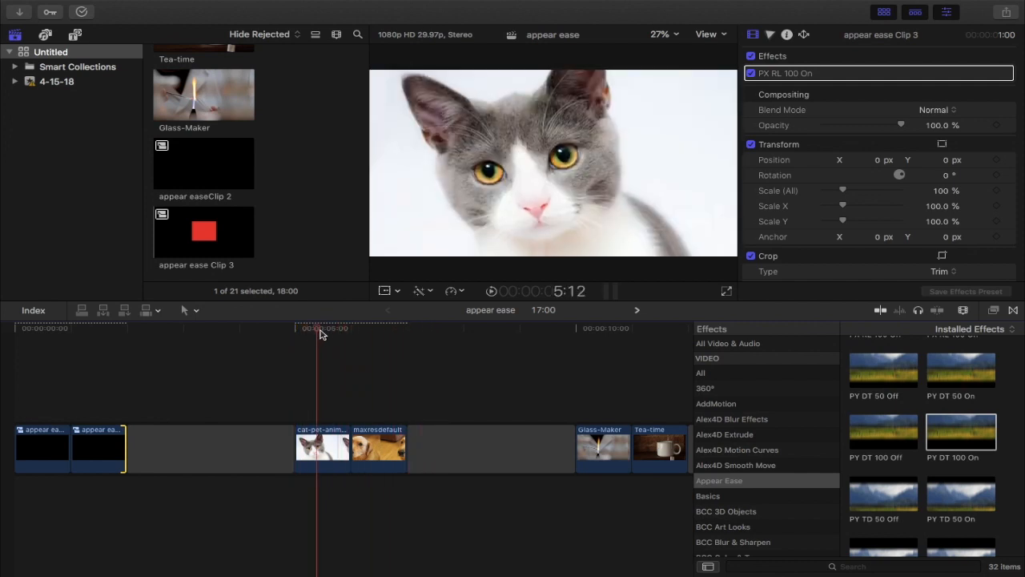
pyautogui.click(381, 332)
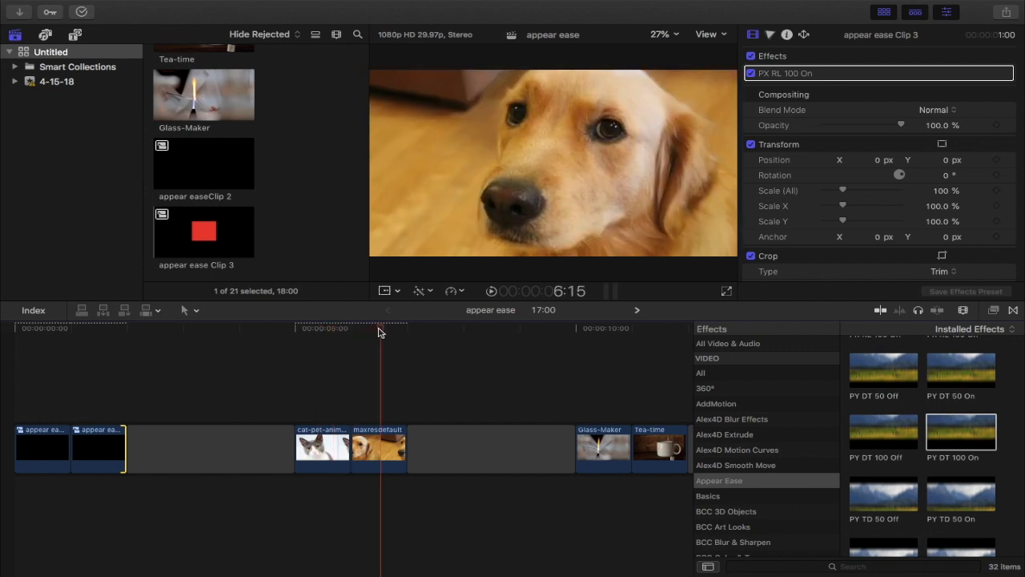
pyautogui.click(318, 328)
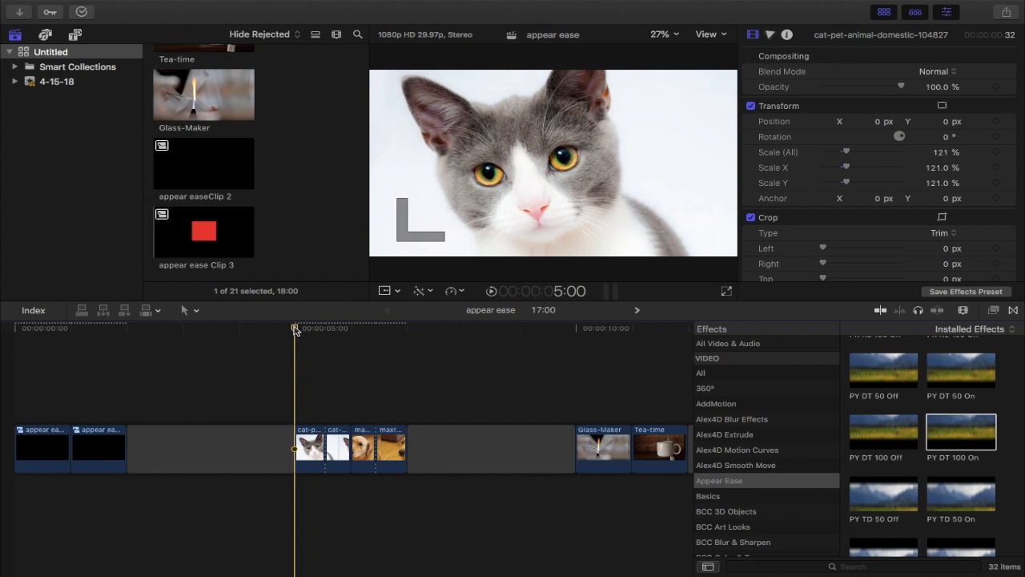
# Play the PY DT move from the cat into the dog clip, select the cat clip, then jump to Tea-time.
pyautogui.click(392, 328)
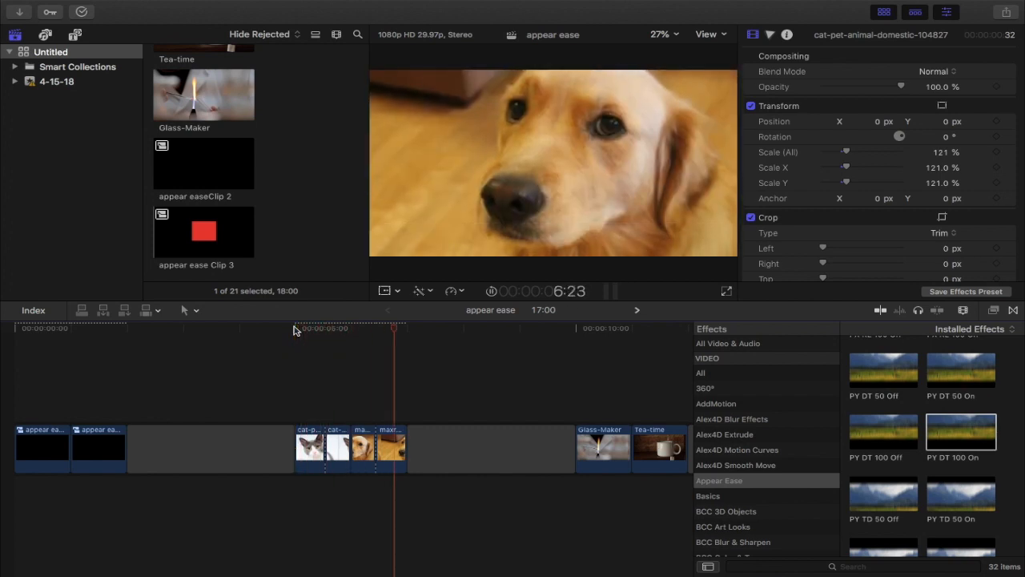
pyautogui.click(351, 328)
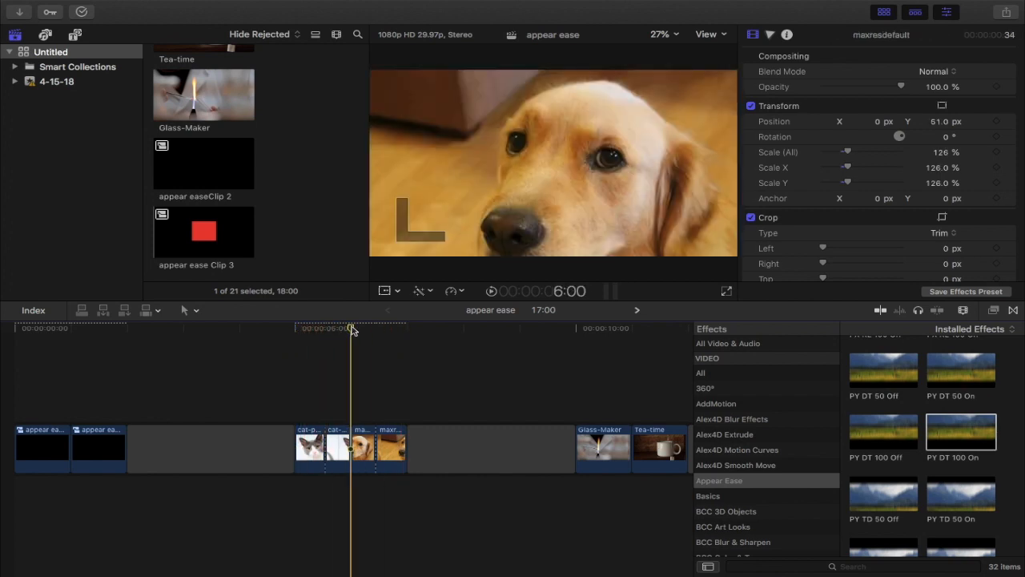
pyautogui.moveTo(349, 326); pyautogui.dragTo(294, 327)
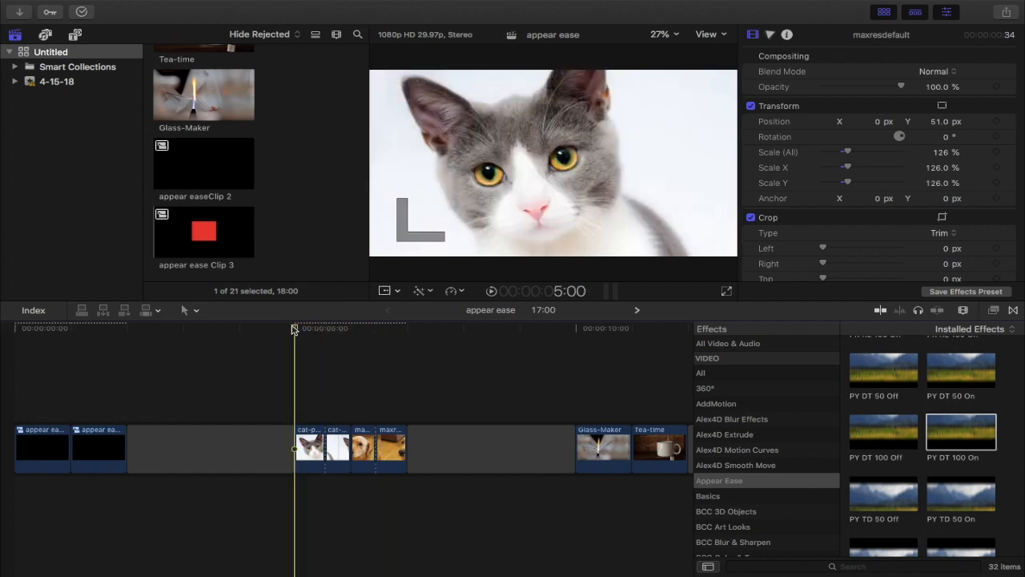
pyautogui.click(362, 327)
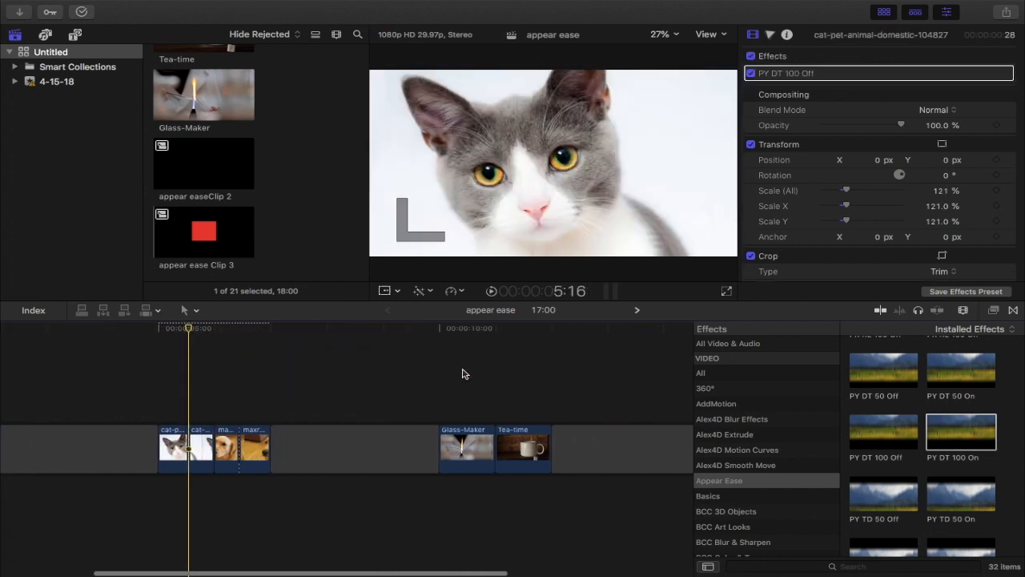
pyautogui.click(468, 327)
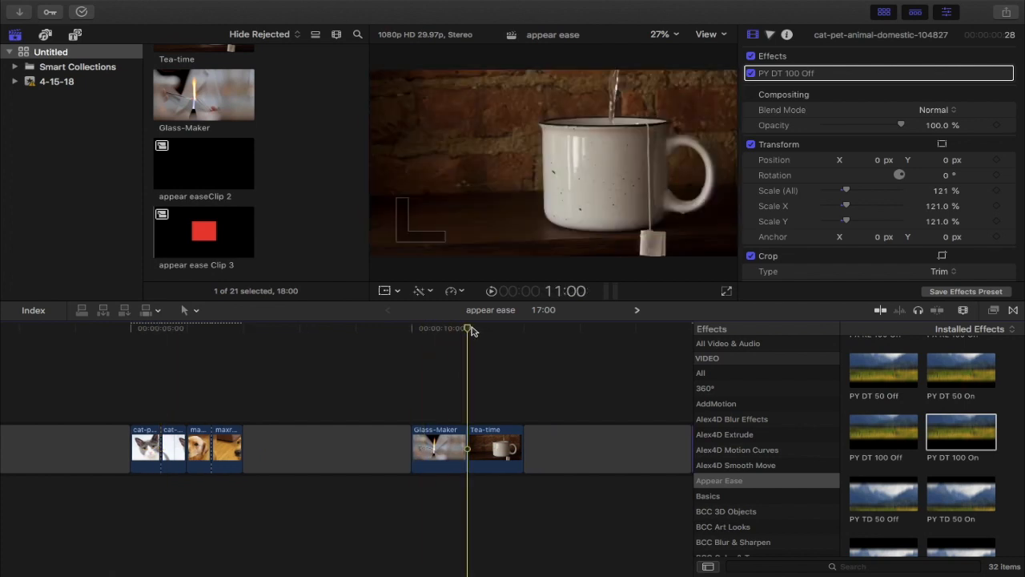
# Select the Tea-time clip and browse the Appear Ease presets, previewing PY DT 100 On.
pyautogui.click(490, 449)
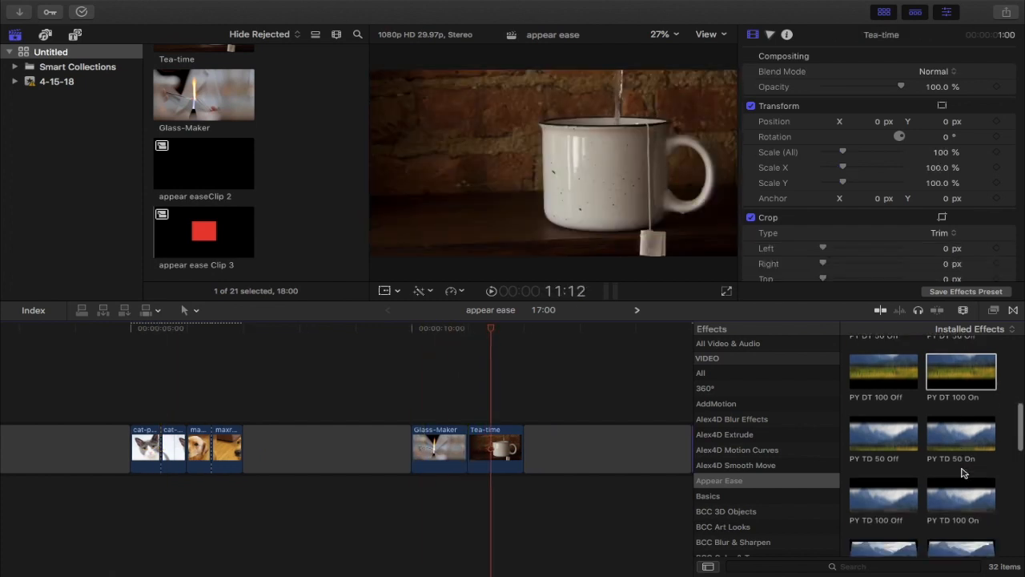
pyautogui.scroll(-3)
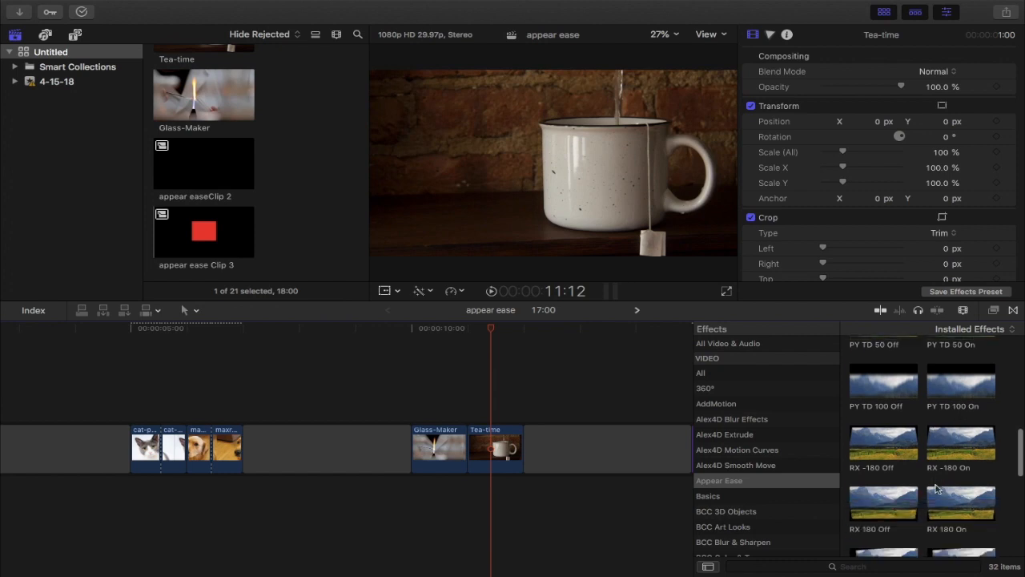
pyautogui.scroll(-3)
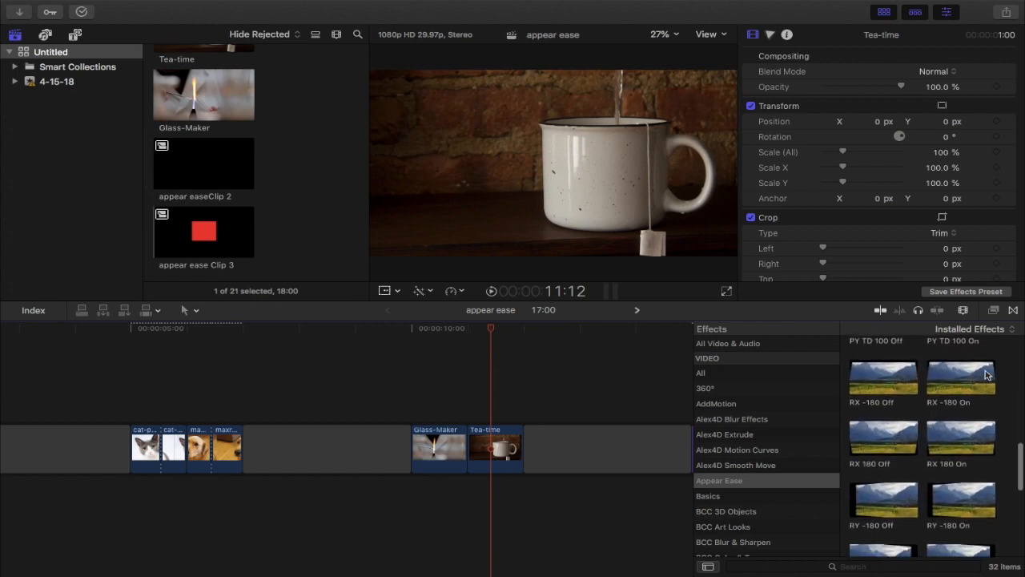
pyautogui.scroll(3)
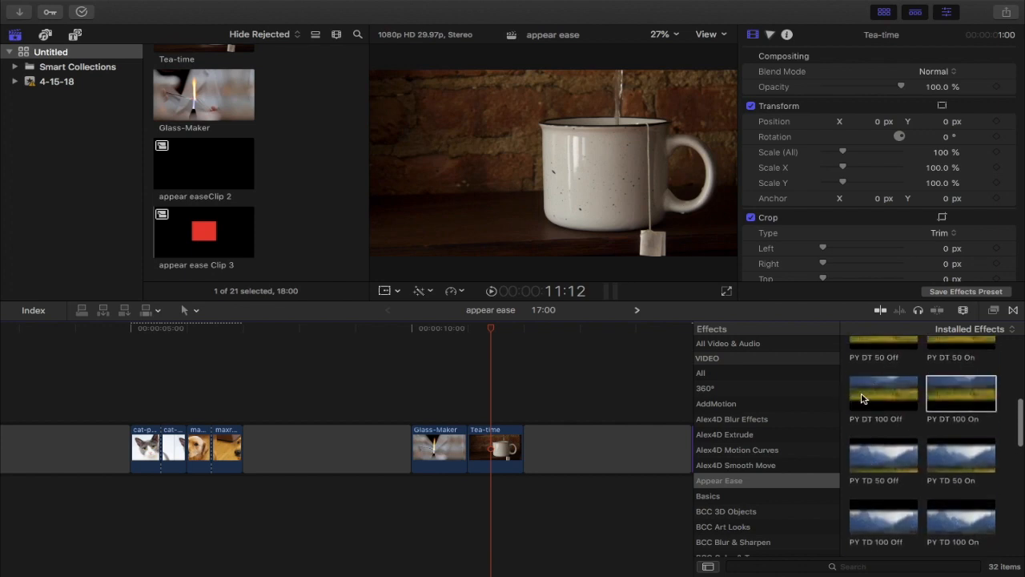
pyautogui.click(961, 393)
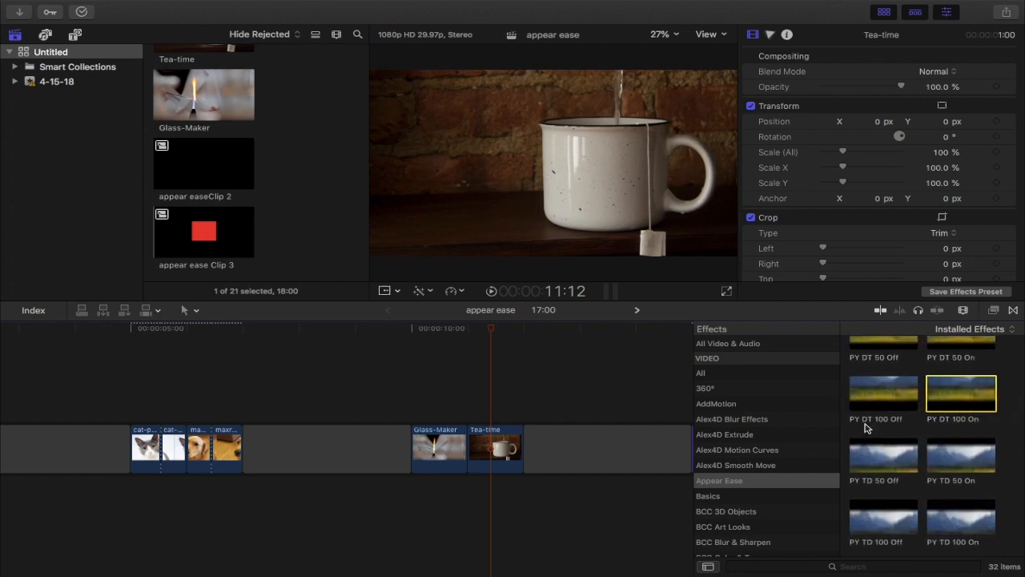
pyautogui.scroll(-3)
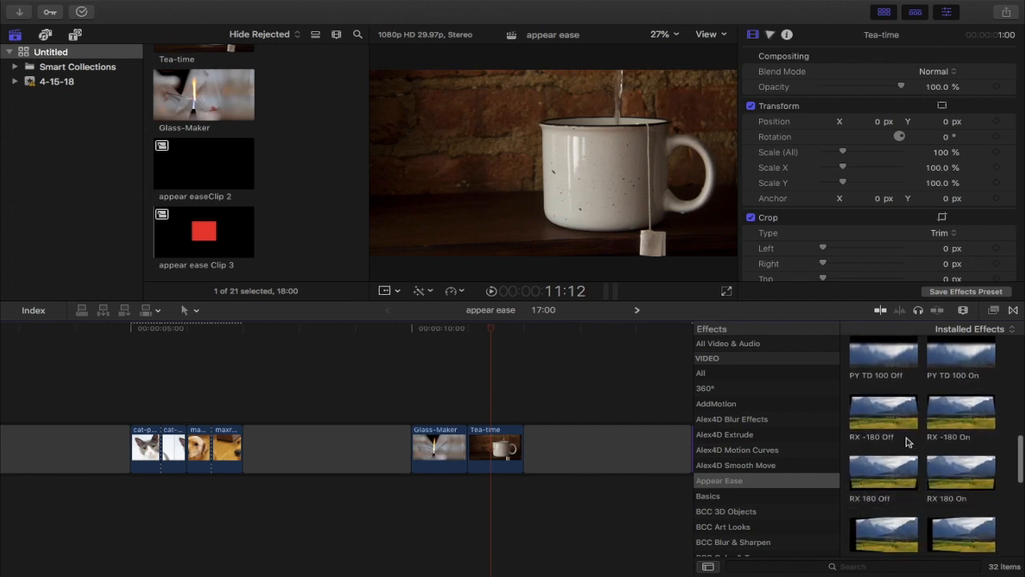
# Apply the RX -180 Off flip preset to the Glass-Maker clip and check it in the Inspector.
pyautogui.moveTo(884, 410); pyautogui.dragTo(564, 433)
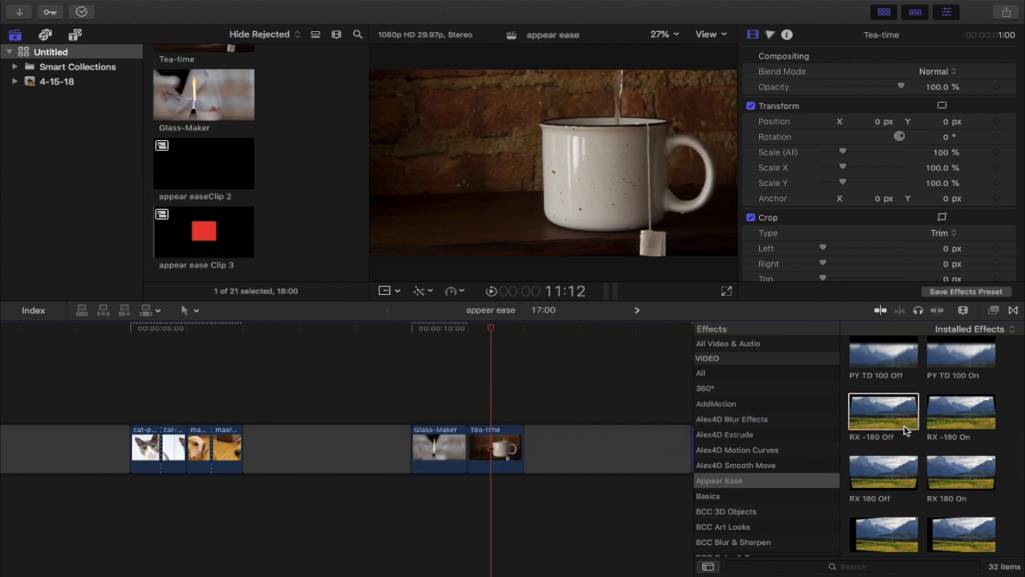
pyautogui.moveTo(857, 452)
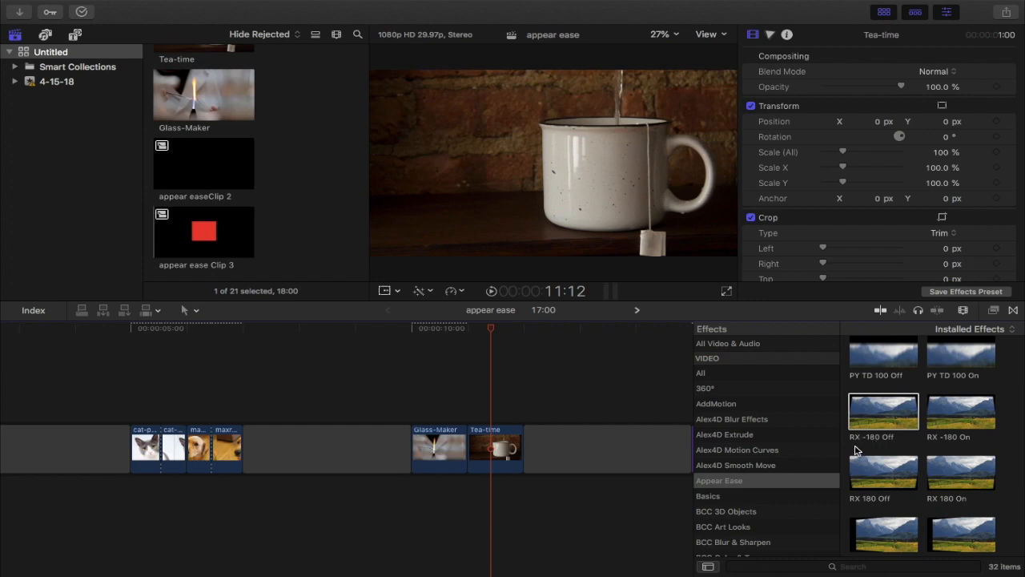
pyautogui.click(961, 471)
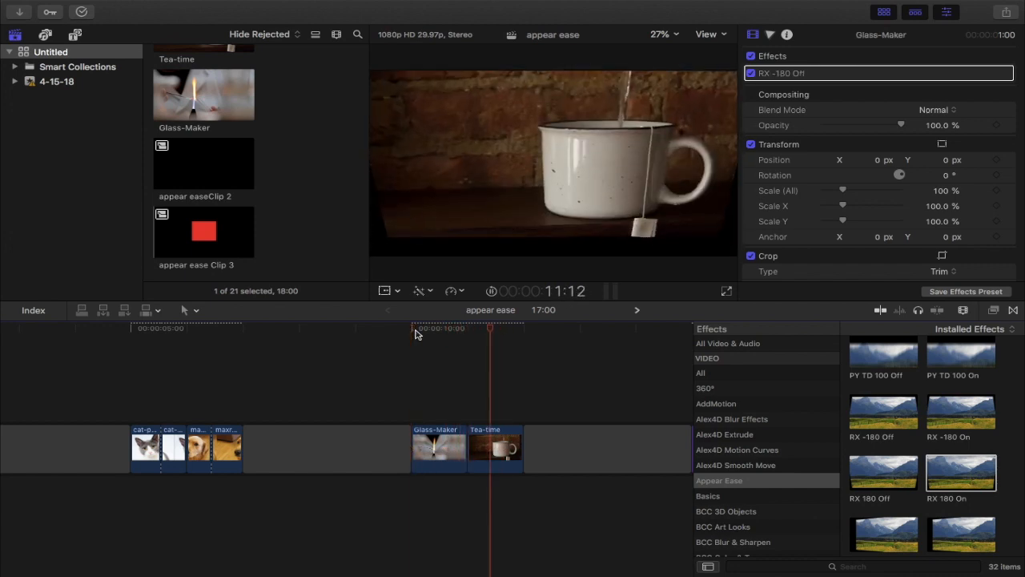
# Scrub through the Glass-Maker flip into Tea-time and select Glass-Maker to inspect its RY -180 Off effect.
pyautogui.click(457, 328)
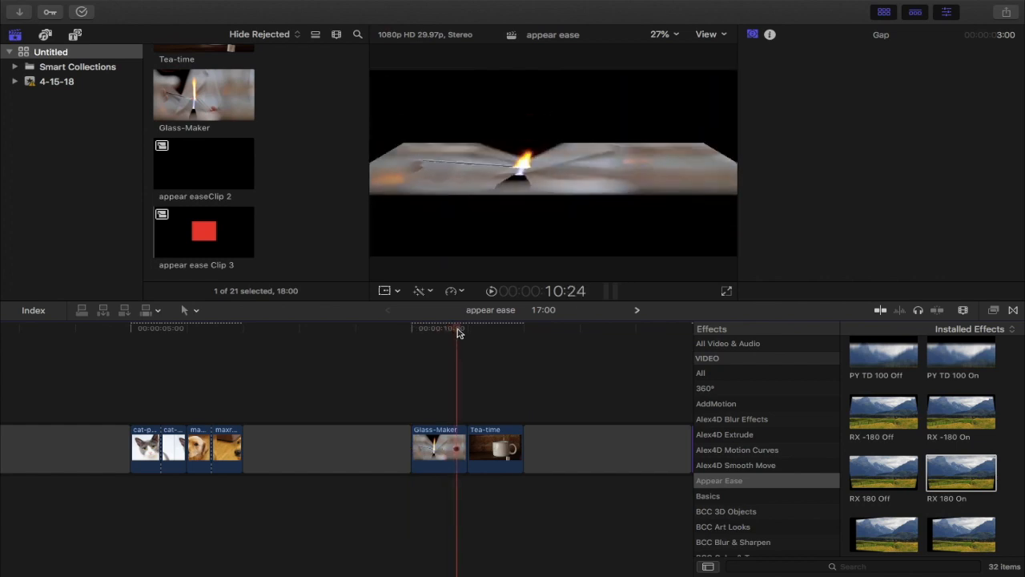
pyautogui.moveTo(458, 330); pyautogui.dragTo(522, 330)
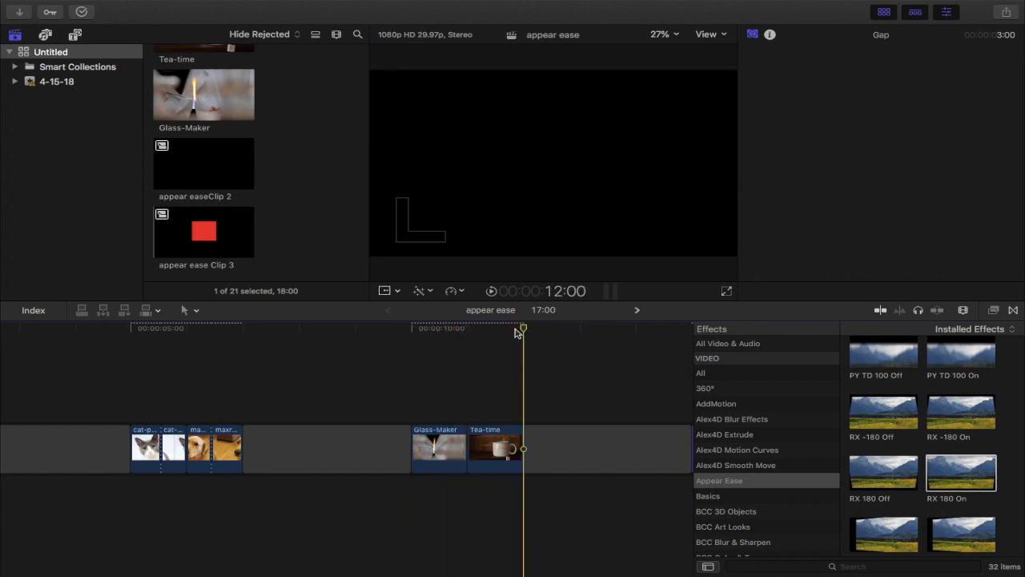
pyautogui.click(423, 326)
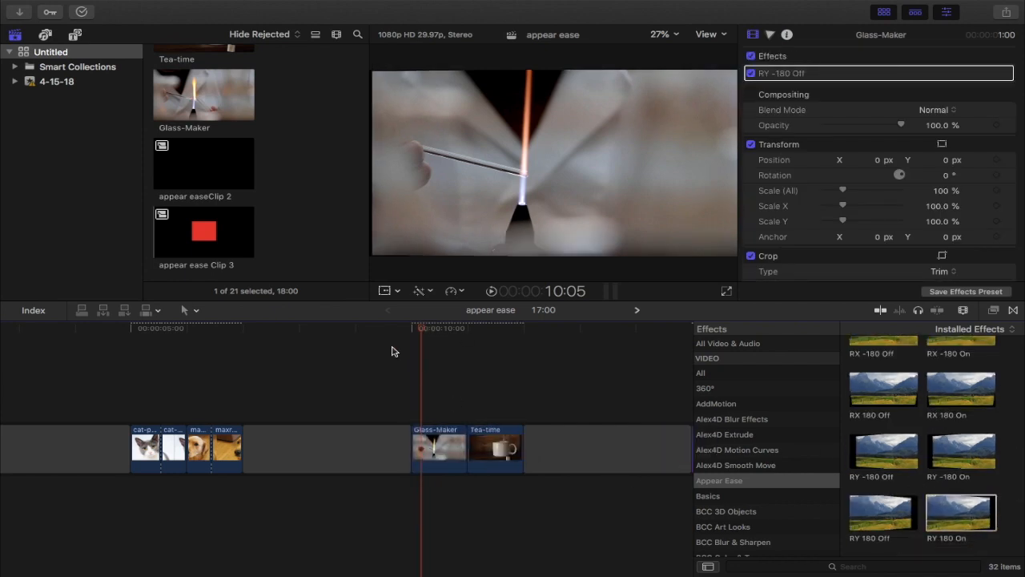
# Play the transition into Tea-time, then move along the timeline to the text clips.
pyautogui.click(500, 328)
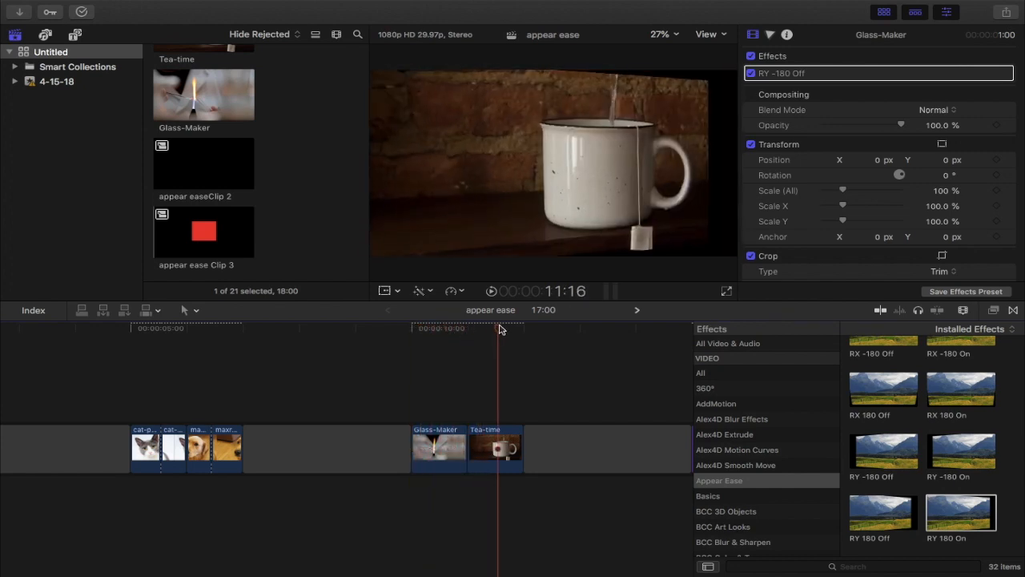
pyautogui.moveTo(496, 328); pyautogui.dragTo(410, 328)
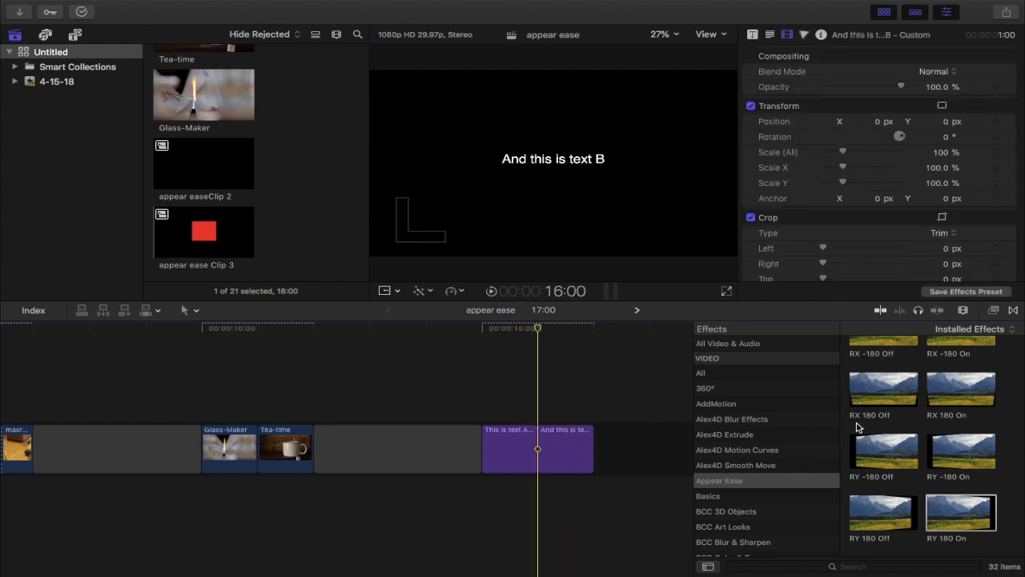
# Apply the S 50 Off scale preset to the This is text A clip and scrub to preview it.
pyautogui.scroll(-3)
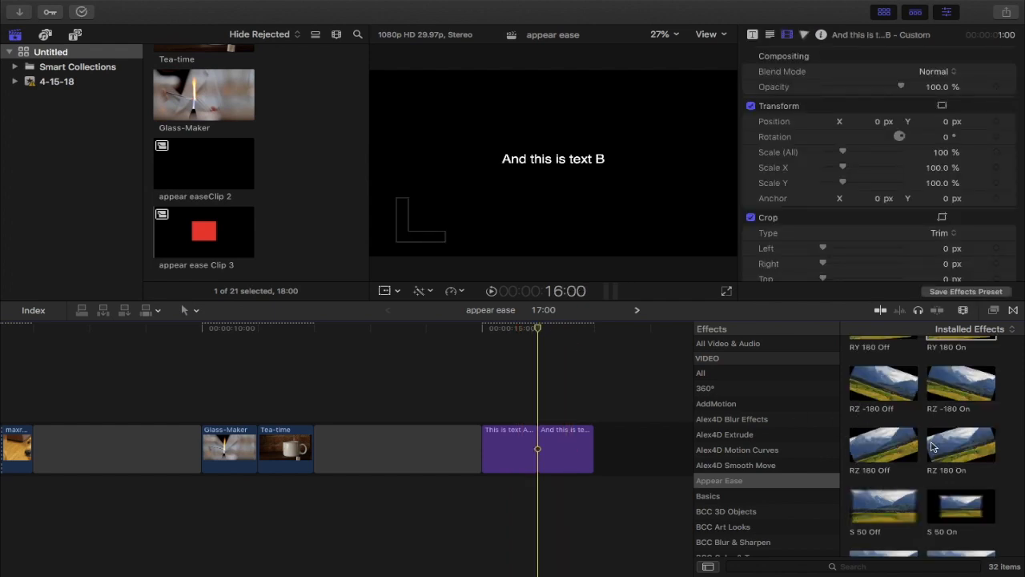
pyautogui.scroll(-3)
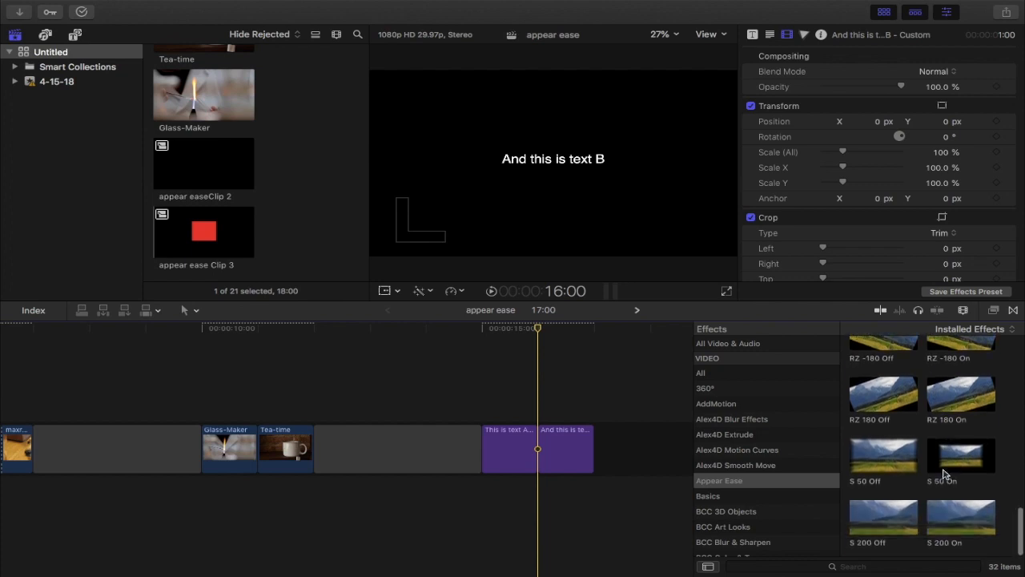
pyautogui.click(882, 454)
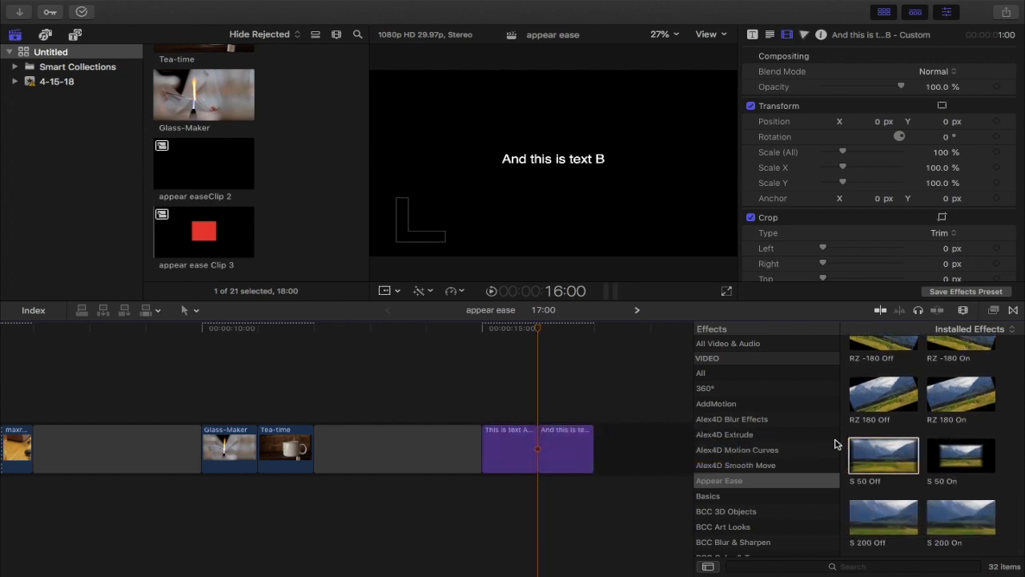
pyautogui.click(961, 516)
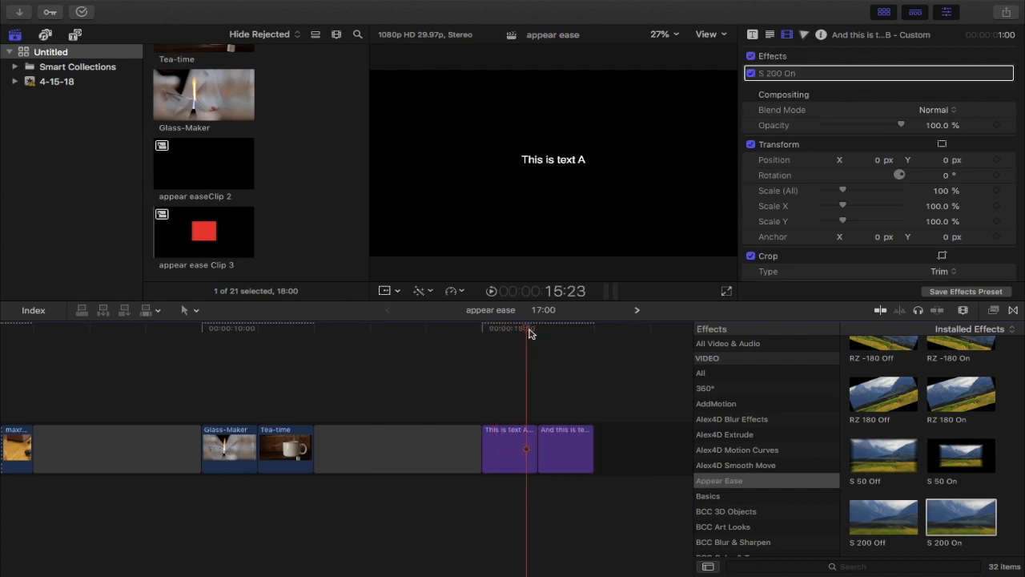
pyautogui.moveTo(529, 328); pyautogui.dragTo(481, 328)
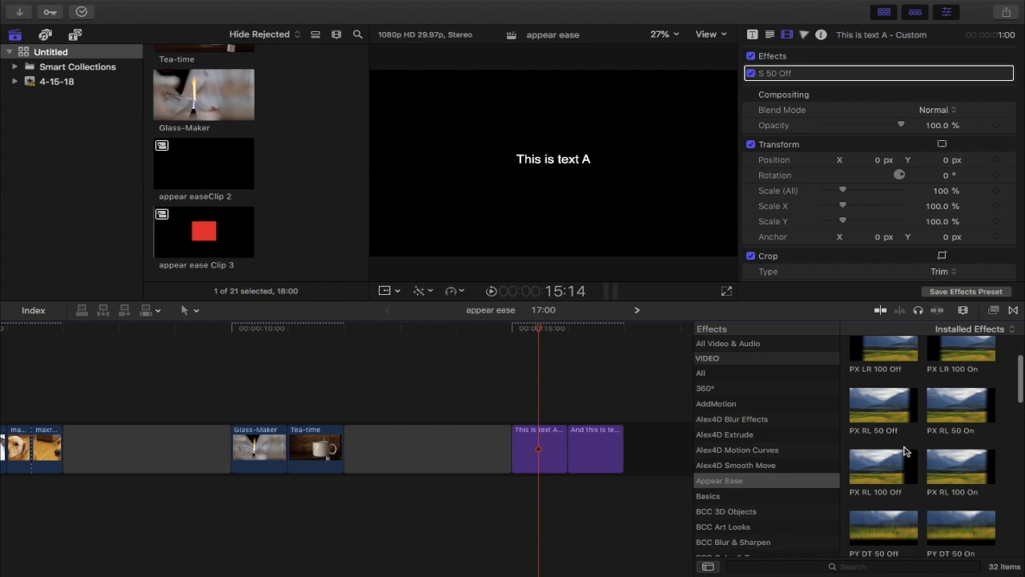
pyautogui.moveTo(745, 406)
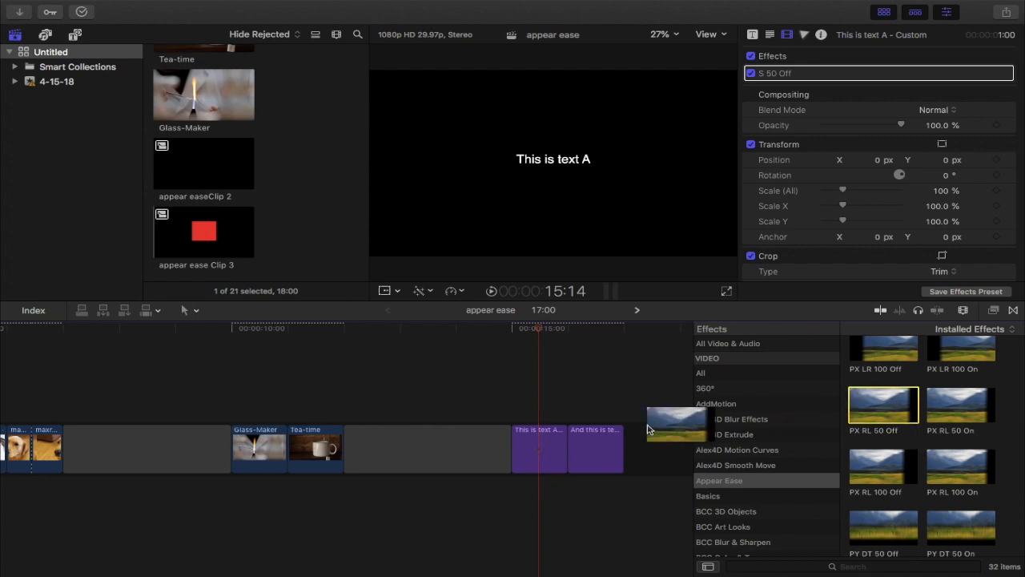
# Apply PX RL 50 Off to text A and preview the move into text B.
pyautogui.doubleClick(883, 403)
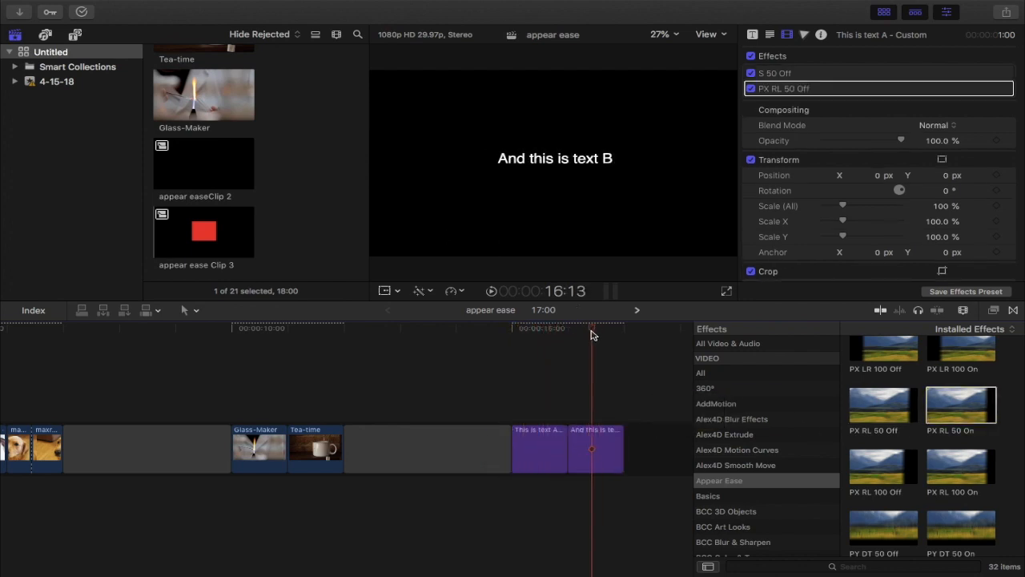
pyautogui.click(564, 328)
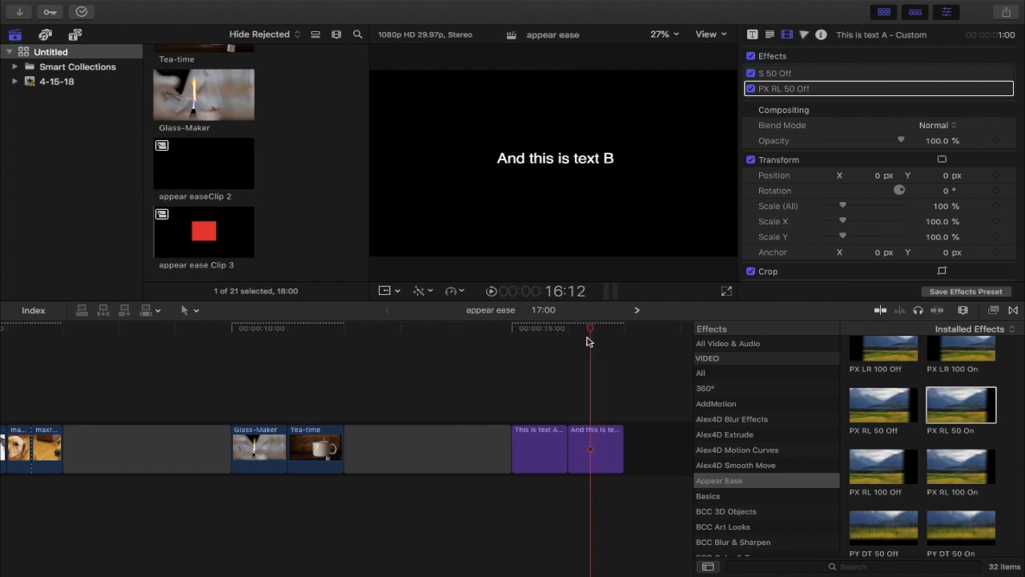
pyautogui.click(532, 329)
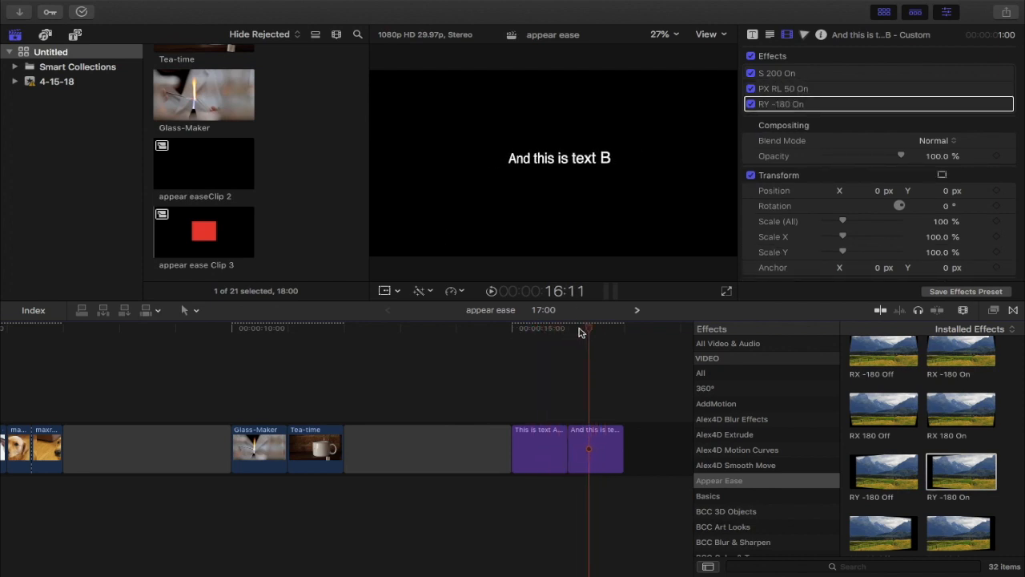
# Give text A the RX 180 Off flip ease and scrub through the flip into text B.
pyautogui.click(593, 328)
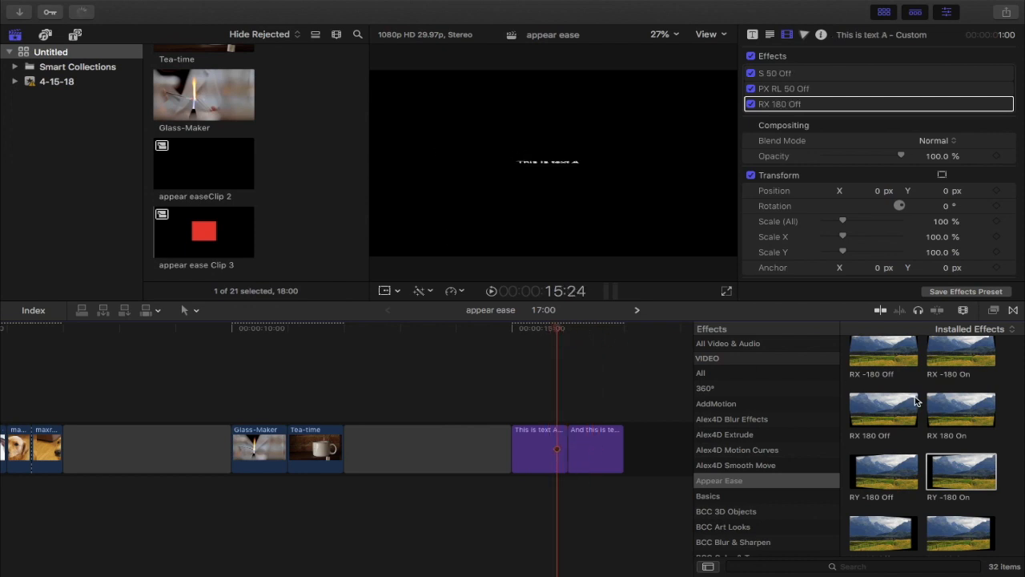
pyautogui.scroll(3)
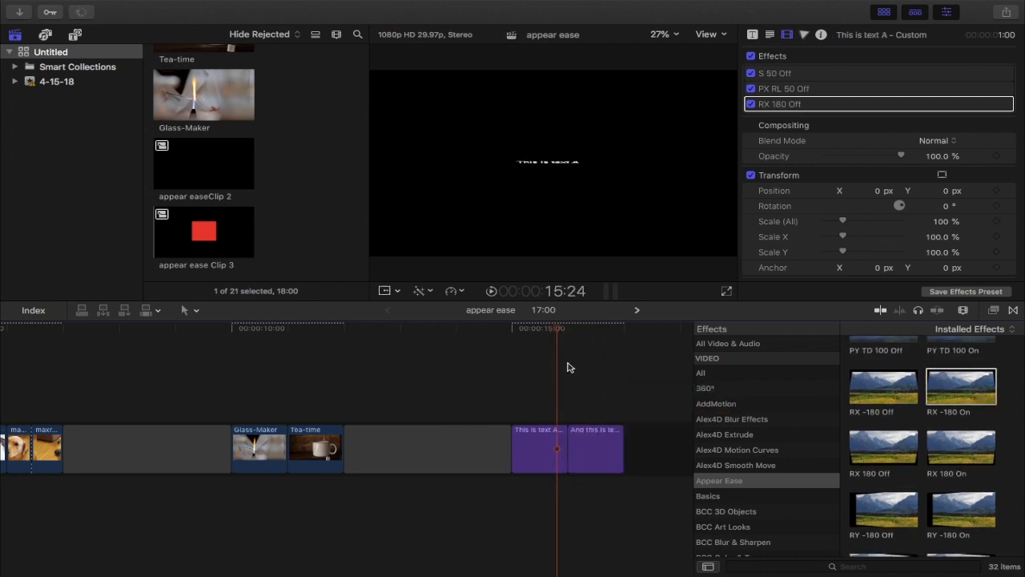
pyautogui.click(567, 327)
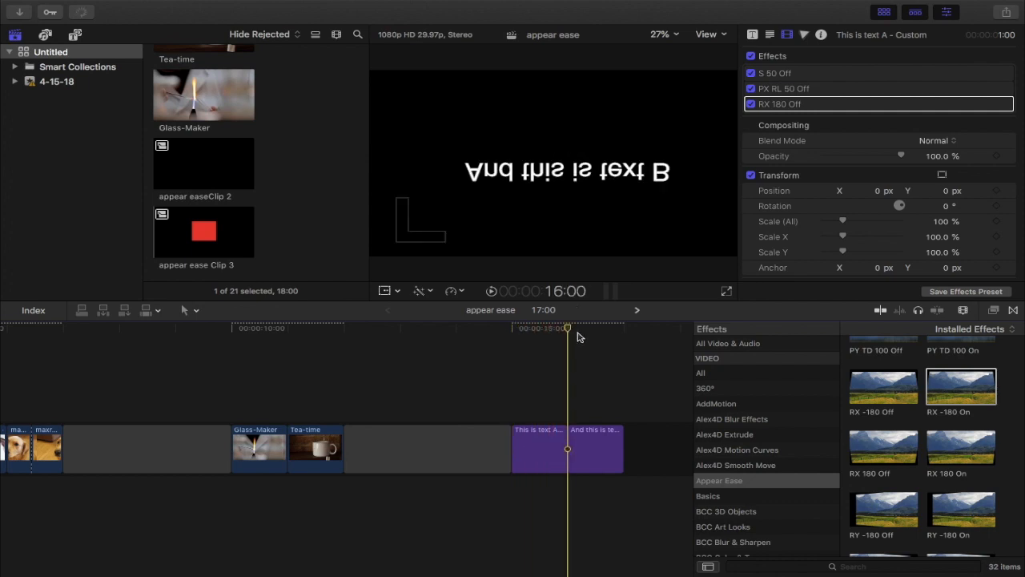
pyautogui.moveTo(566, 327); pyautogui.dragTo(511, 327)
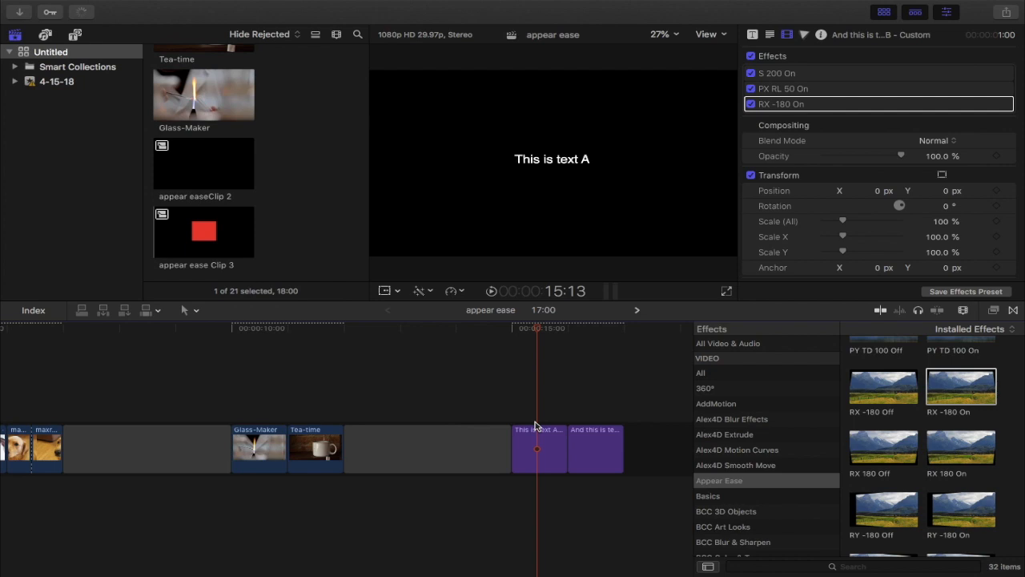
# Swap text B's rotation preset from RY -180 On to RX -180 On.
pyautogui.click(596, 448)
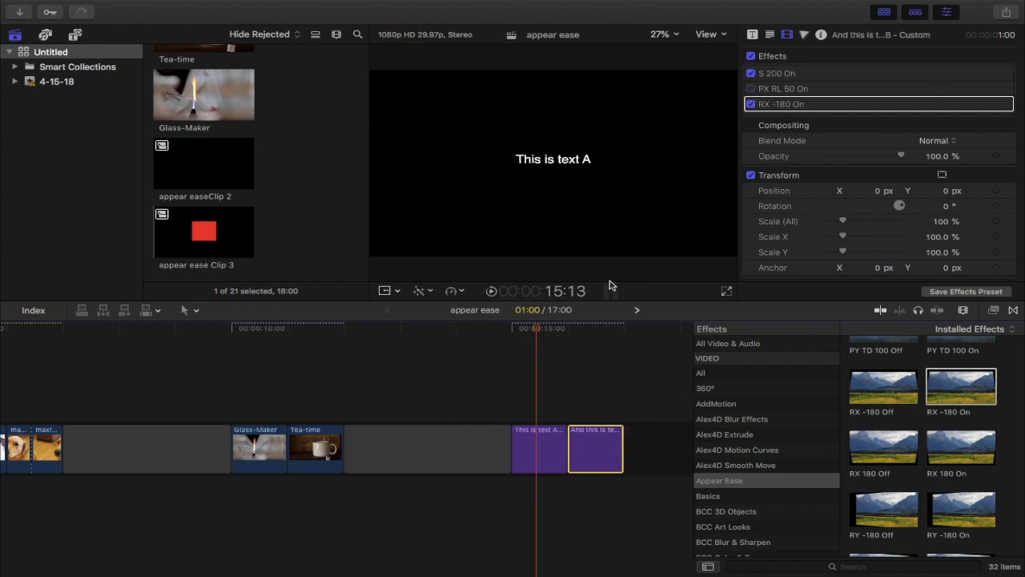
pyautogui.click(568, 329)
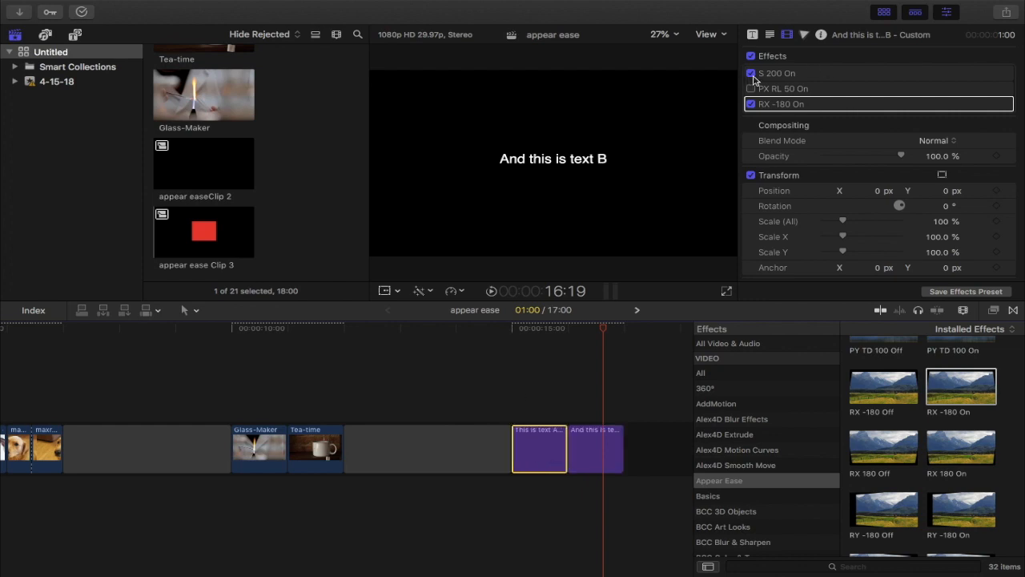
# Place a third 'This is text A' title clip after text B in the timeline.
pyautogui.click(538, 449)
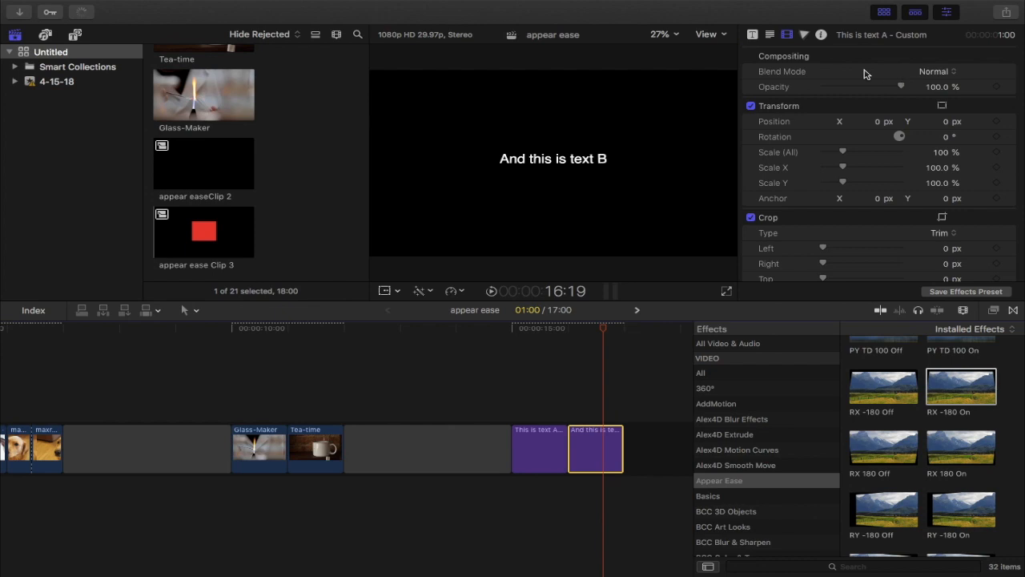
pyautogui.click(596, 449)
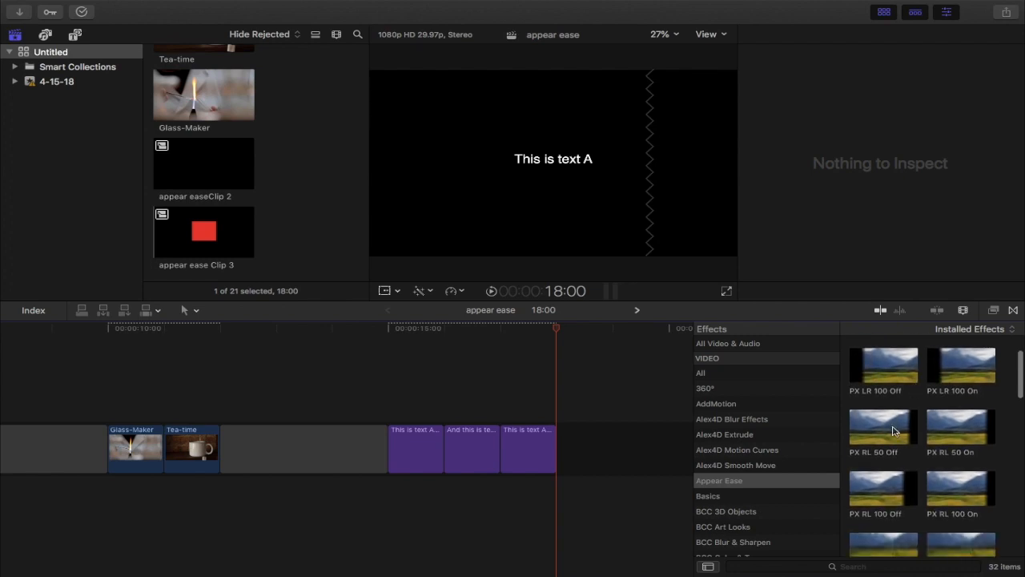
# Drag PY DT 50 Off onto text A and PY DT 50 On onto text B, then preview text A.
pyautogui.scroll(-3)
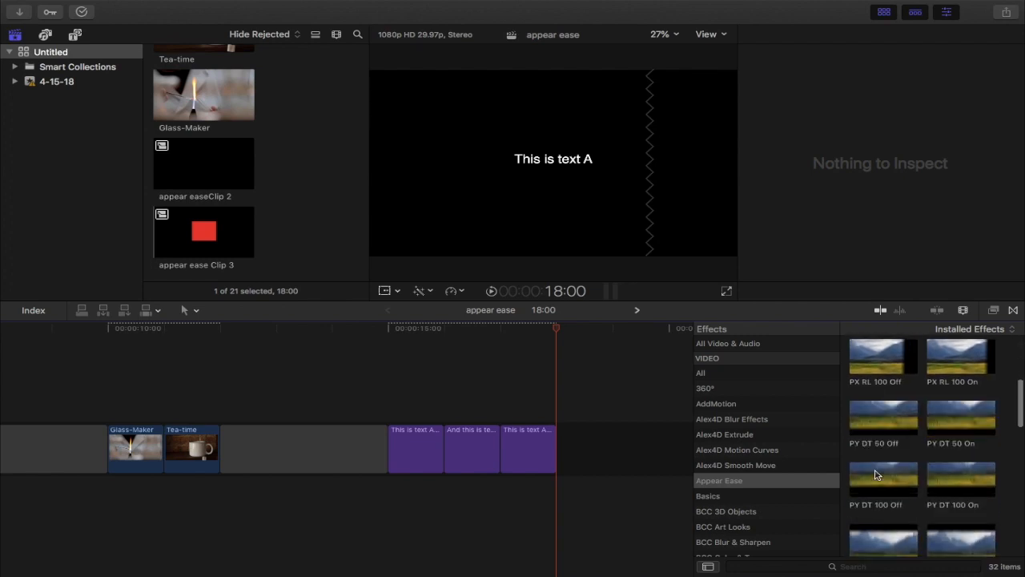
pyautogui.scroll(3)
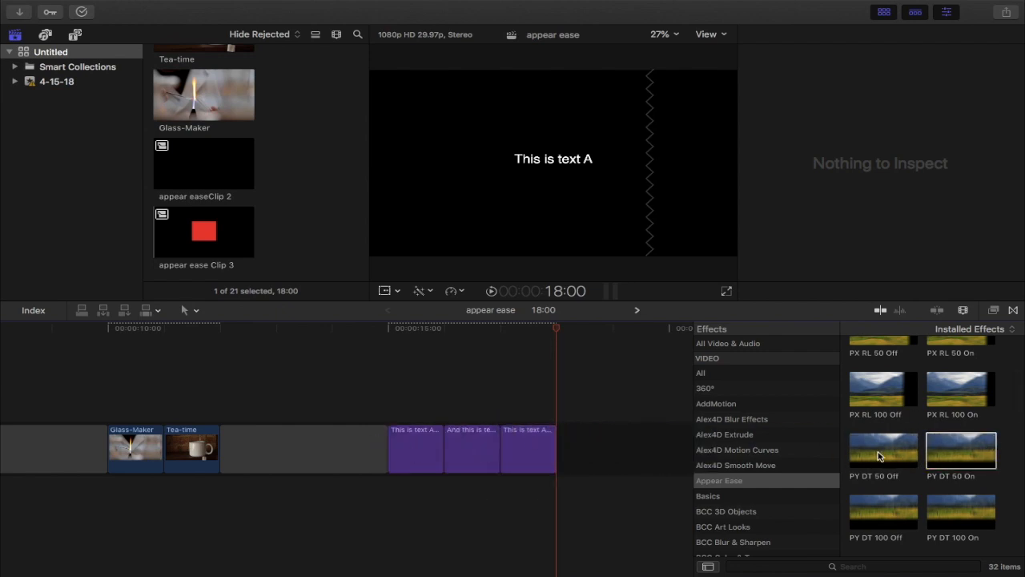
pyautogui.moveTo(960, 448); pyautogui.dragTo(468, 449)
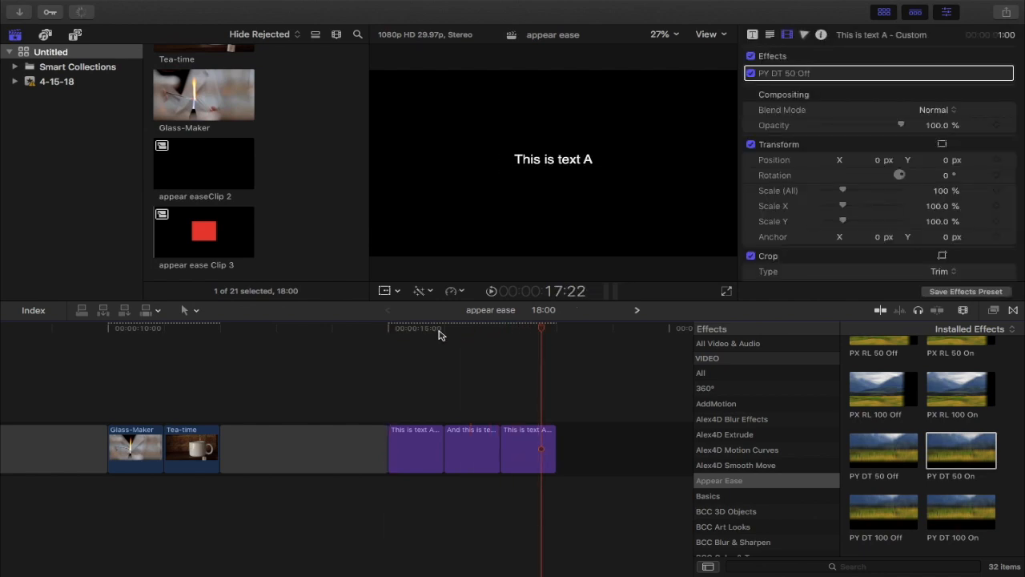
pyautogui.click(461, 328)
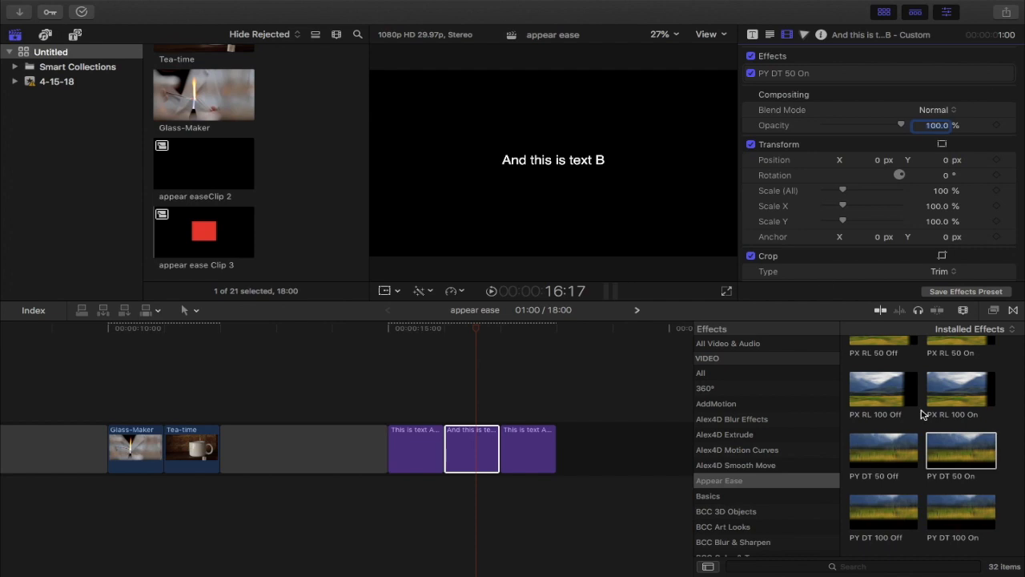
# Apply PY TD 50 Off to text B and PY TD 50 On to the third text clip, showing the whole project.
pyautogui.scroll(-3)
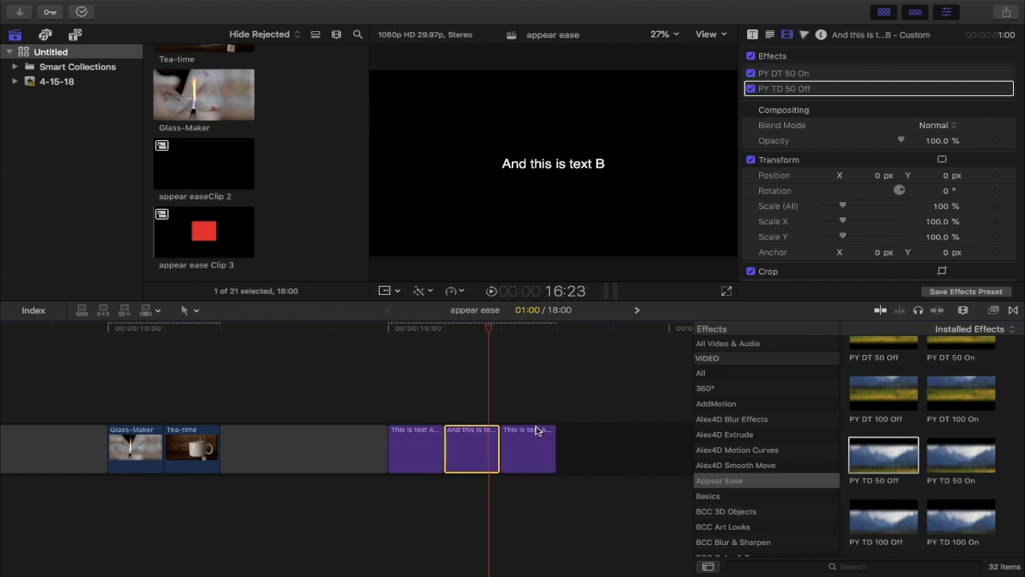
pyautogui.click(527, 448)
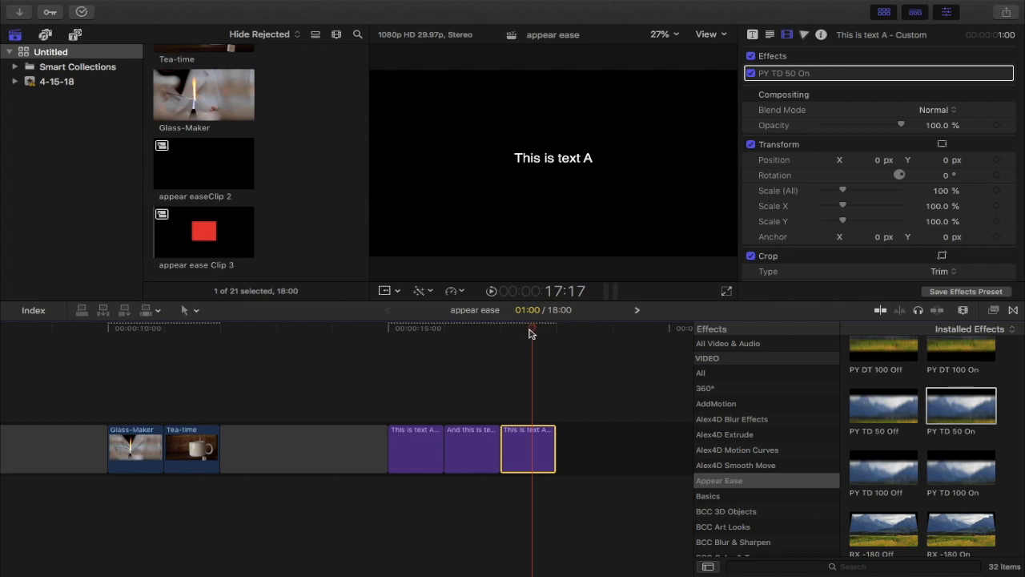
pyautogui.click(413, 329)
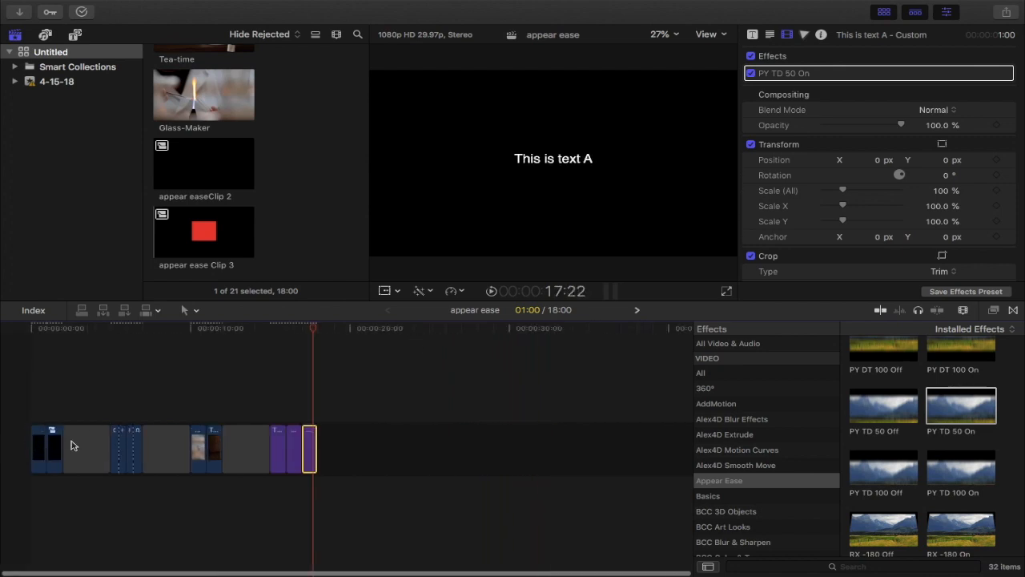
pyautogui.scroll(-3)
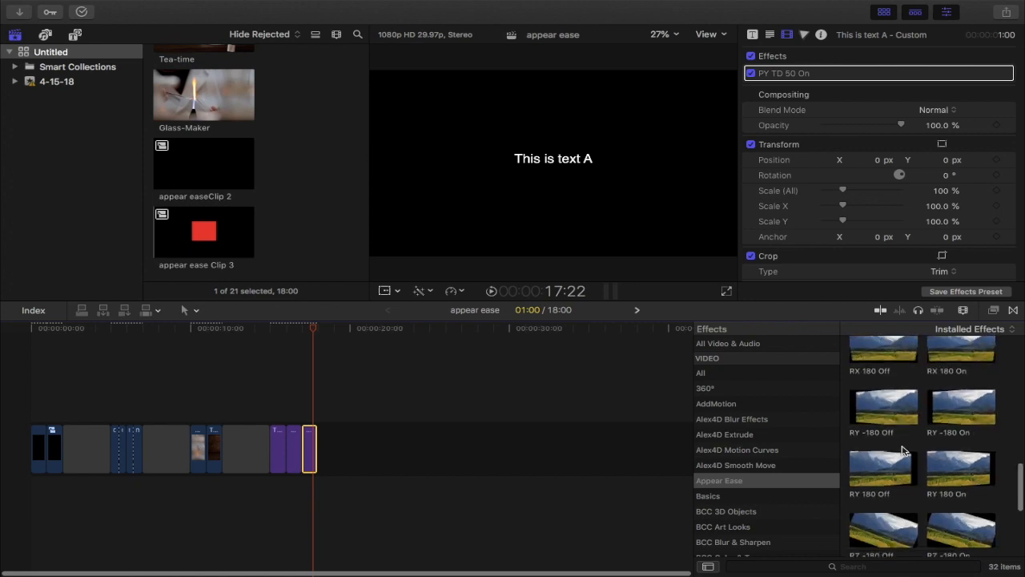
pyautogui.scroll(-3)
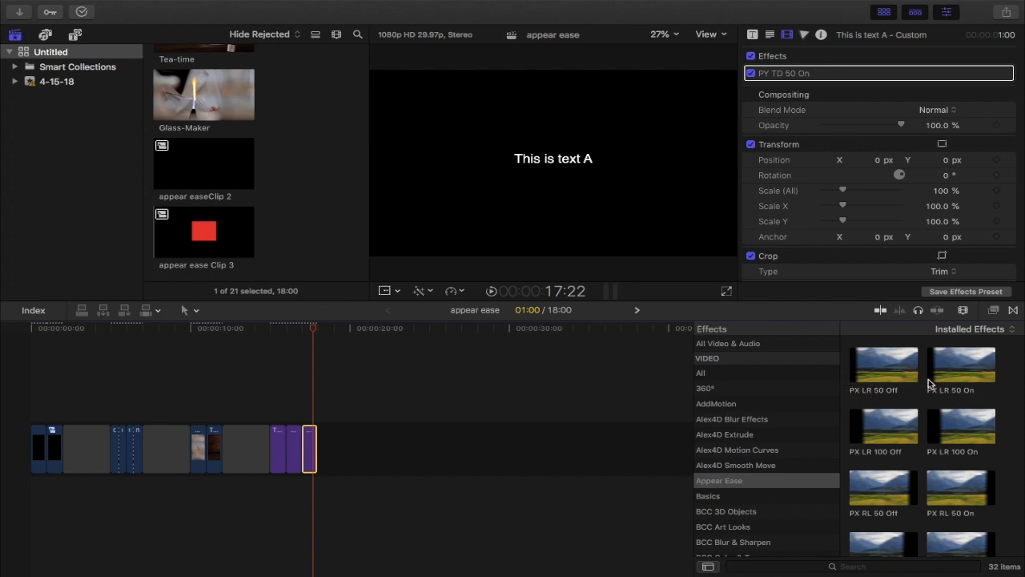
pyautogui.scroll(-3)
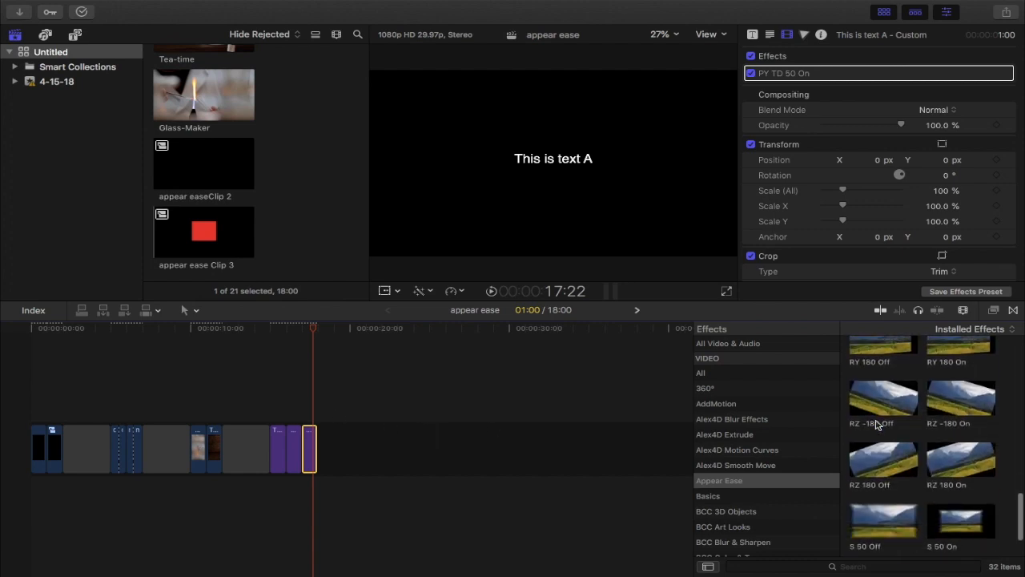
pyautogui.scroll(-3)
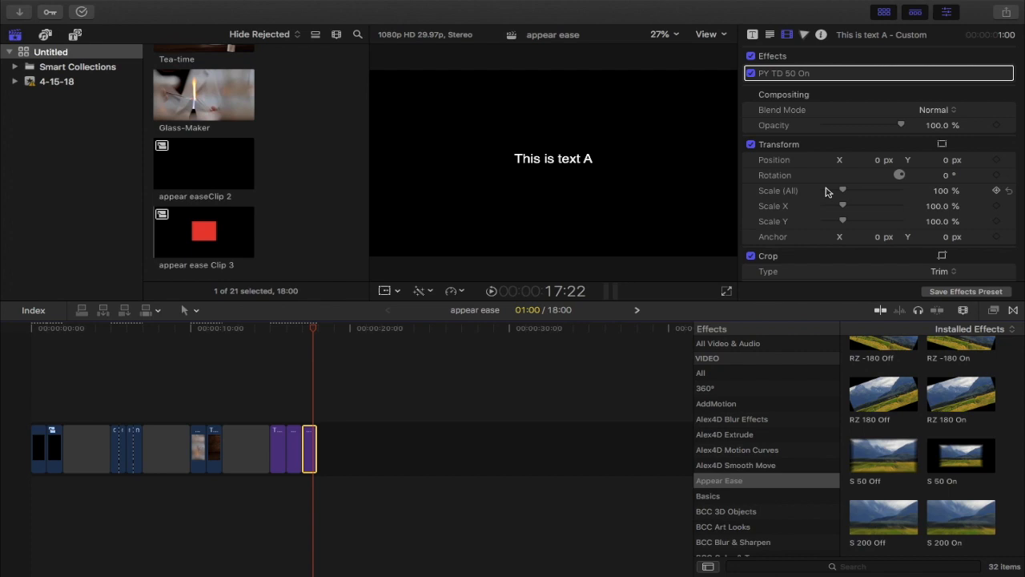
pyautogui.moveTo(468, 340)
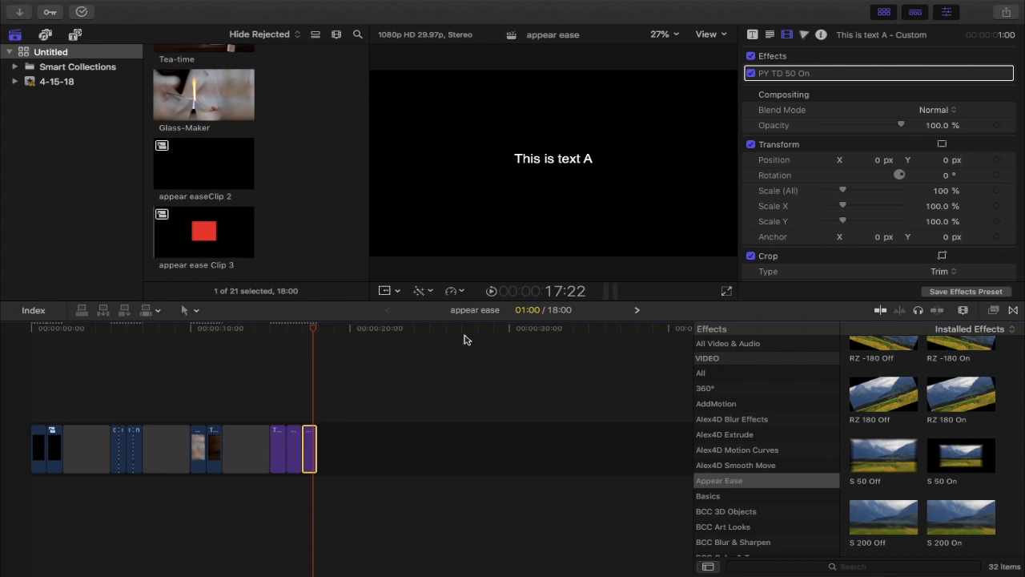
pyautogui.moveTo(102, 406)
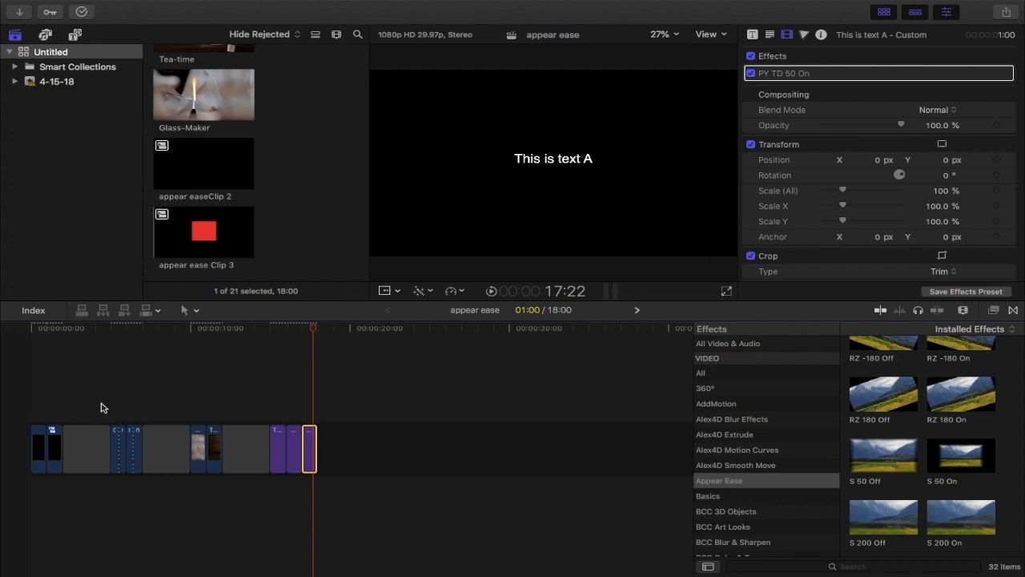